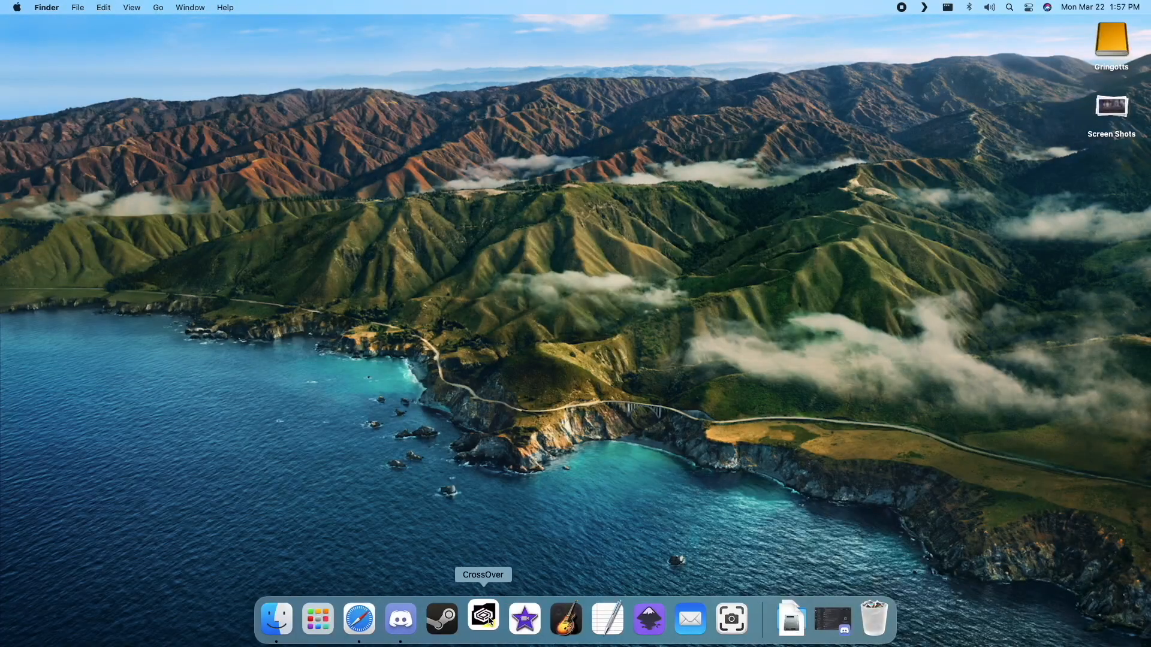
Step: Launch CrossOver and create a new bottle named EdenXI of type Windows 10 64-bit
{"action": "left_click", "coordinate": [483, 619]}
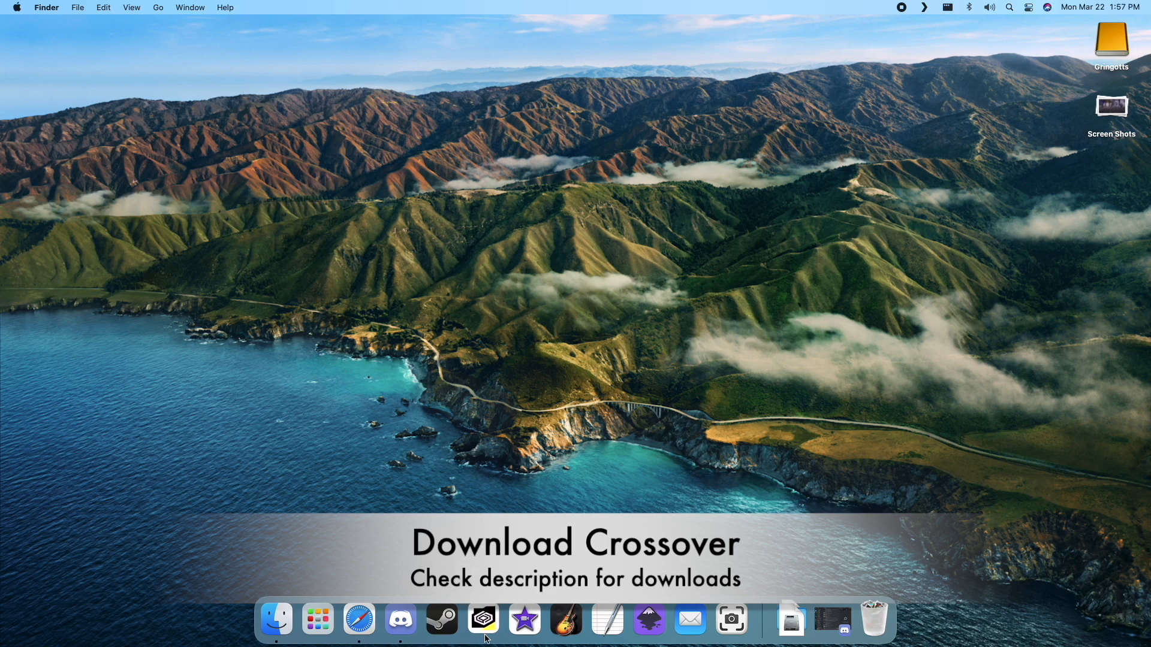
{"action": "left_click", "coordinate": [483, 620]}
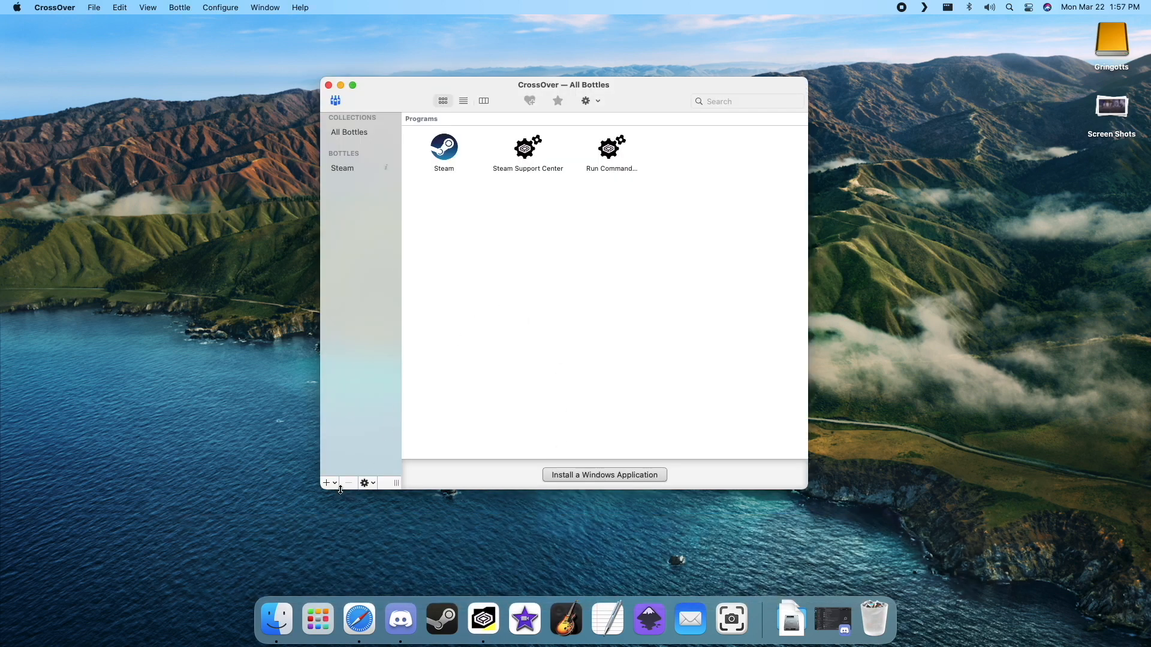
{"action": "left_click", "coordinate": [326, 483]}
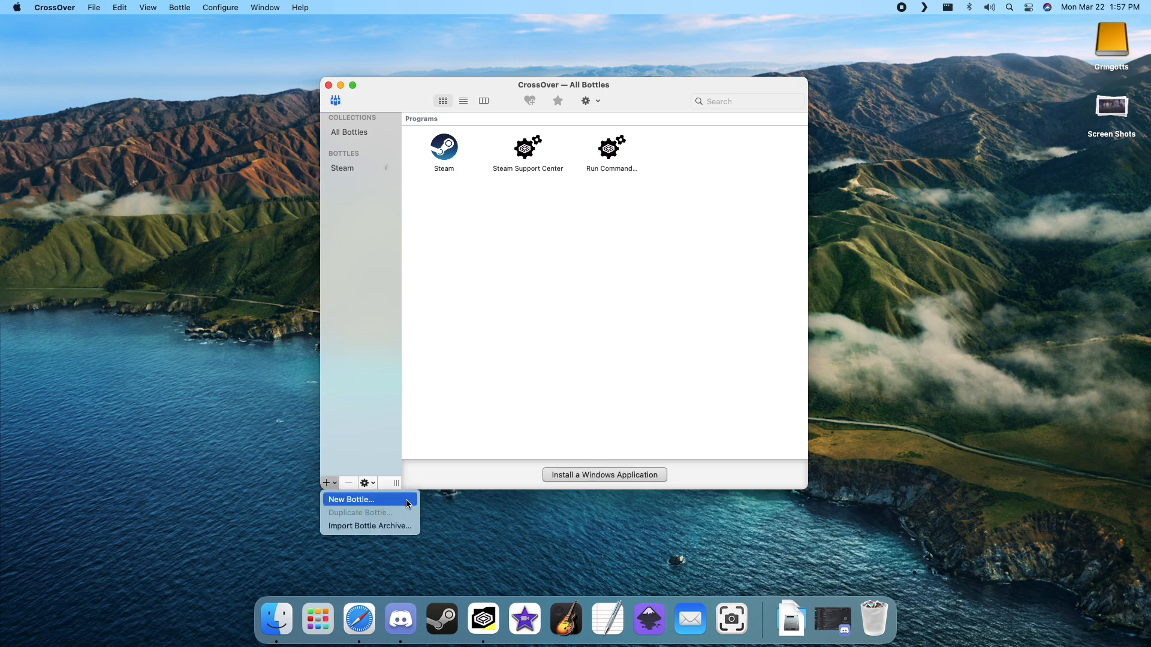
{"action": "left_click", "coordinate": [350, 500]}
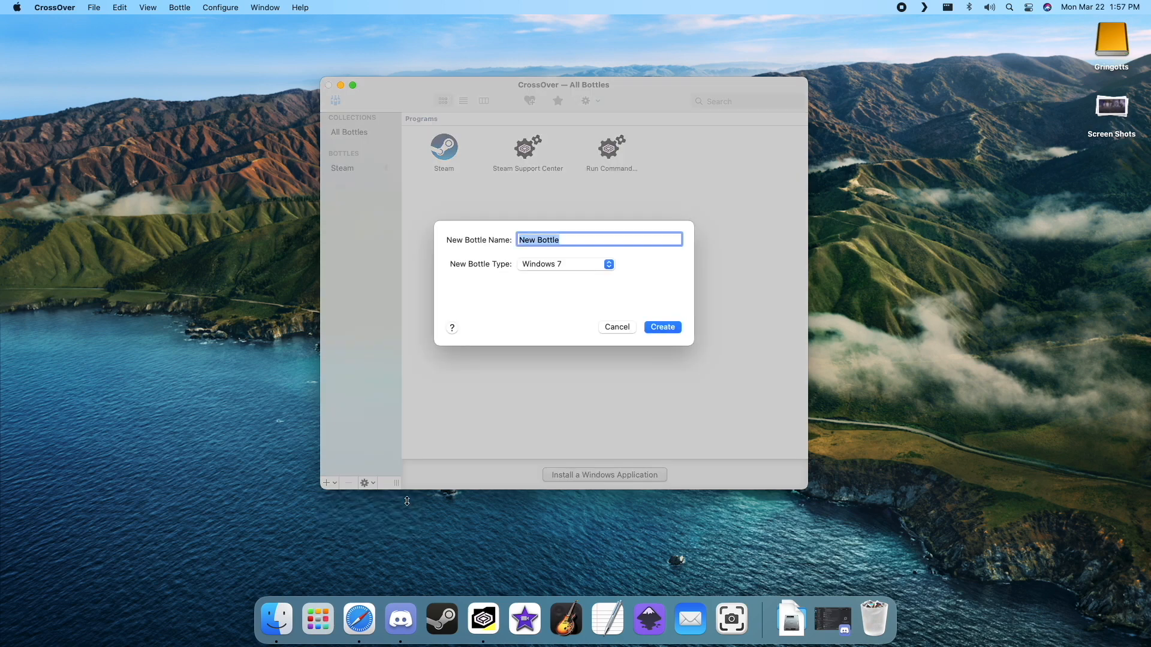
{"action": "type", "text": "EdenX"}
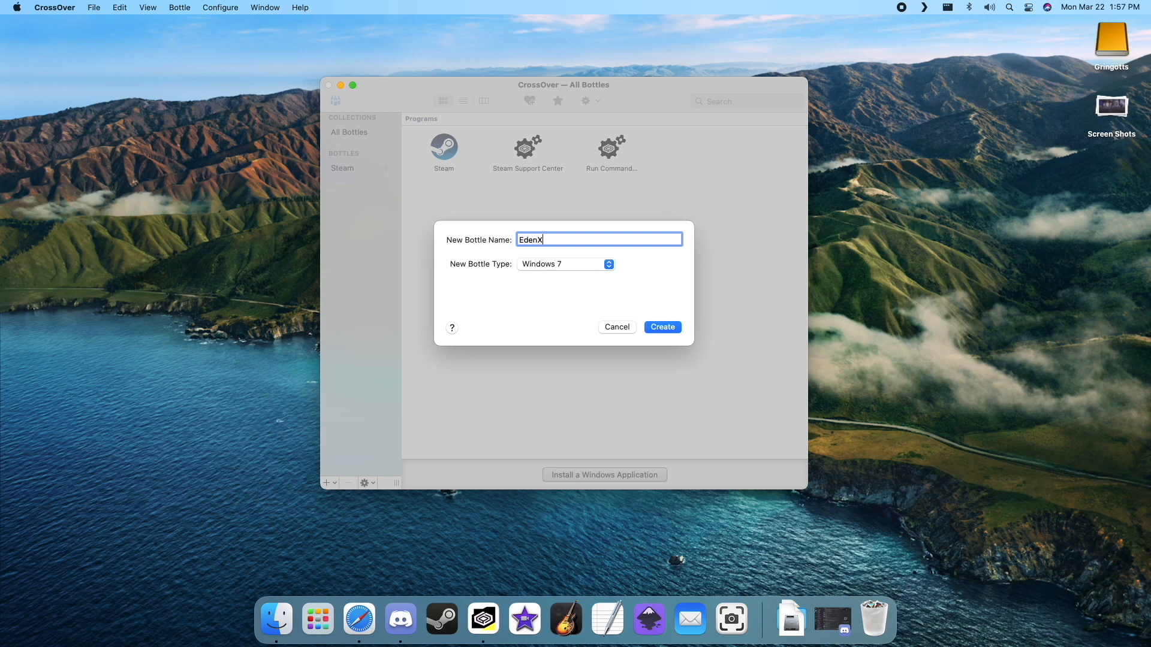
{"action": "left_click", "coordinate": [565, 264]}
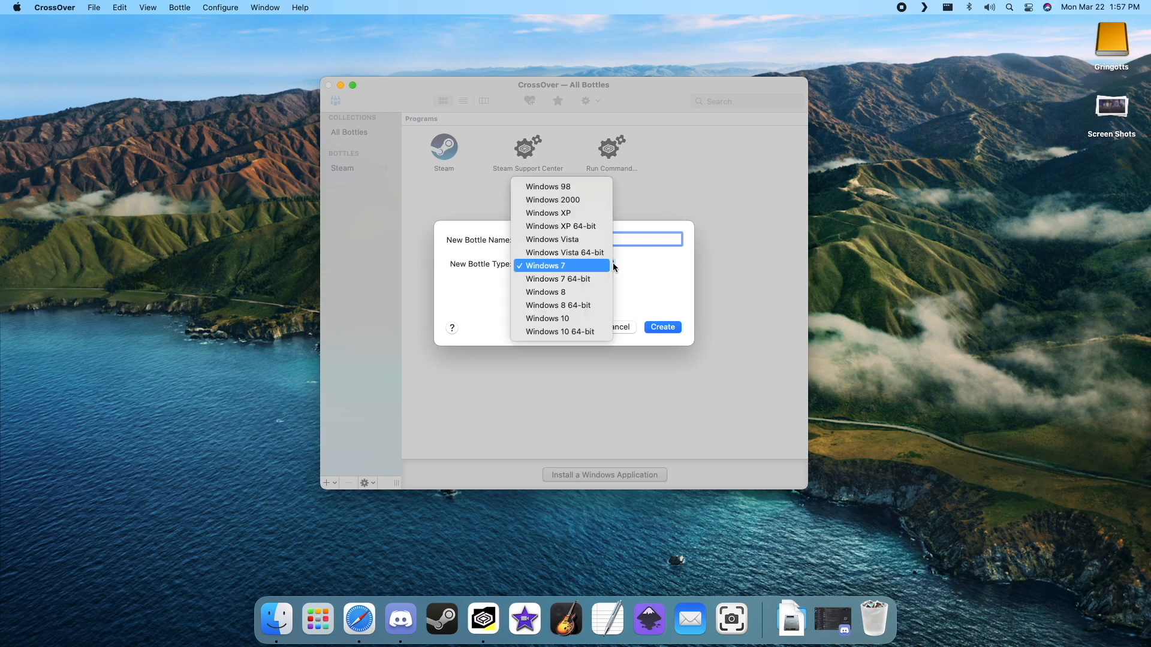
{"action": "mouse_move", "coordinate": [561, 331]}
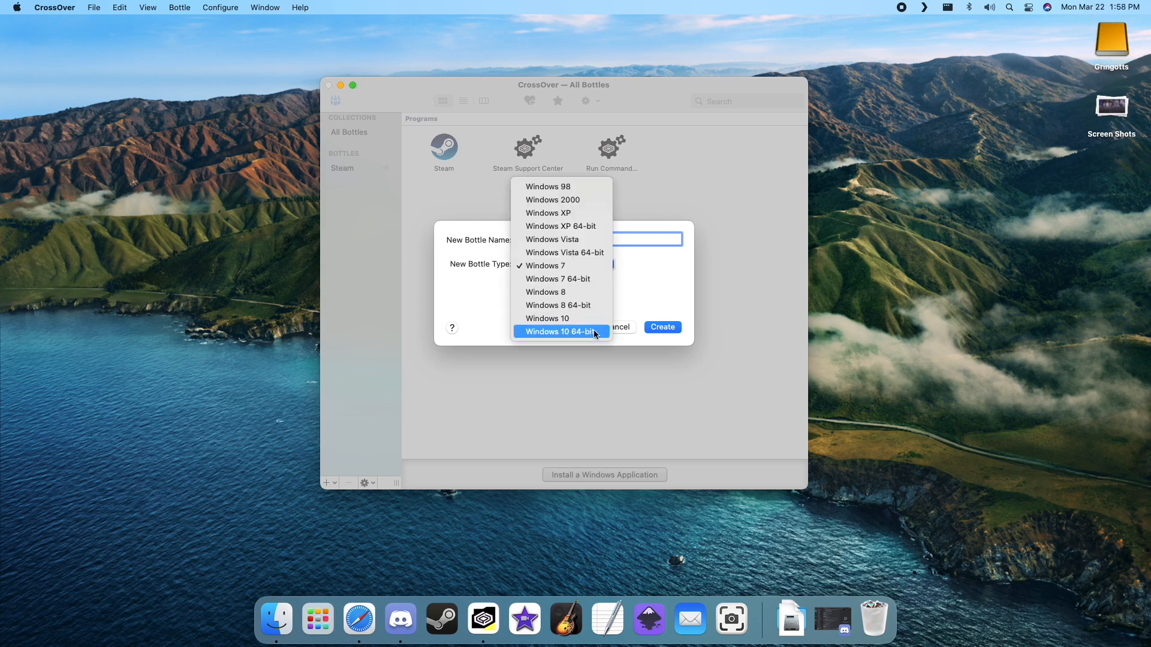
{"action": "left_click", "coordinate": [560, 331]}
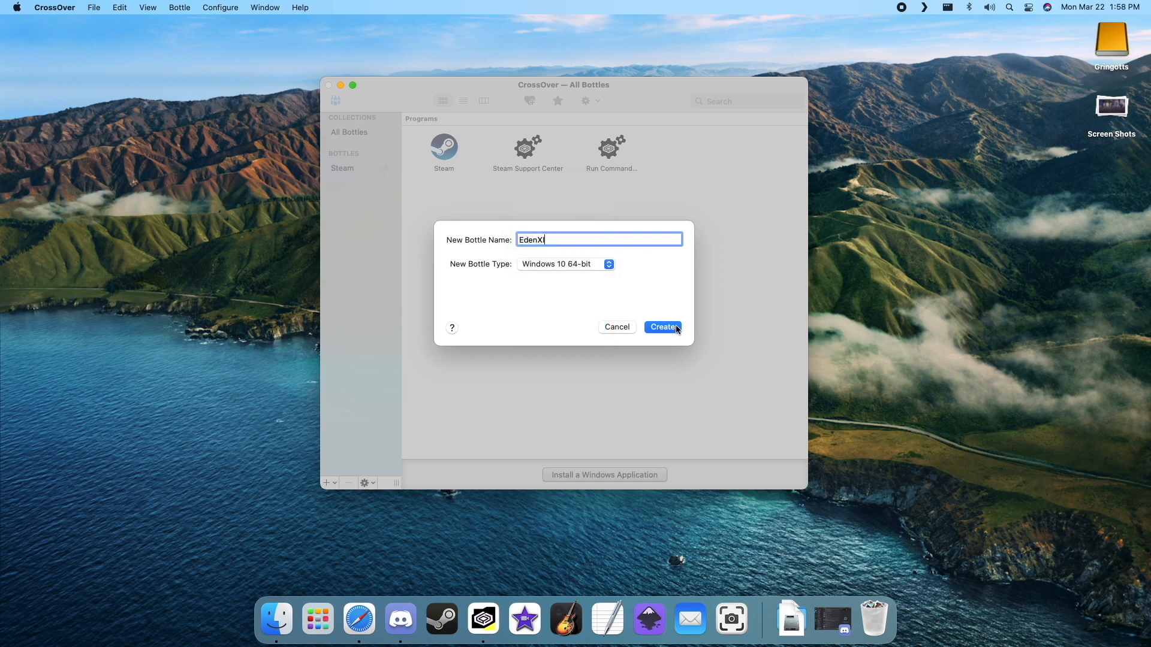
{"action": "left_click", "coordinate": [662, 327]}
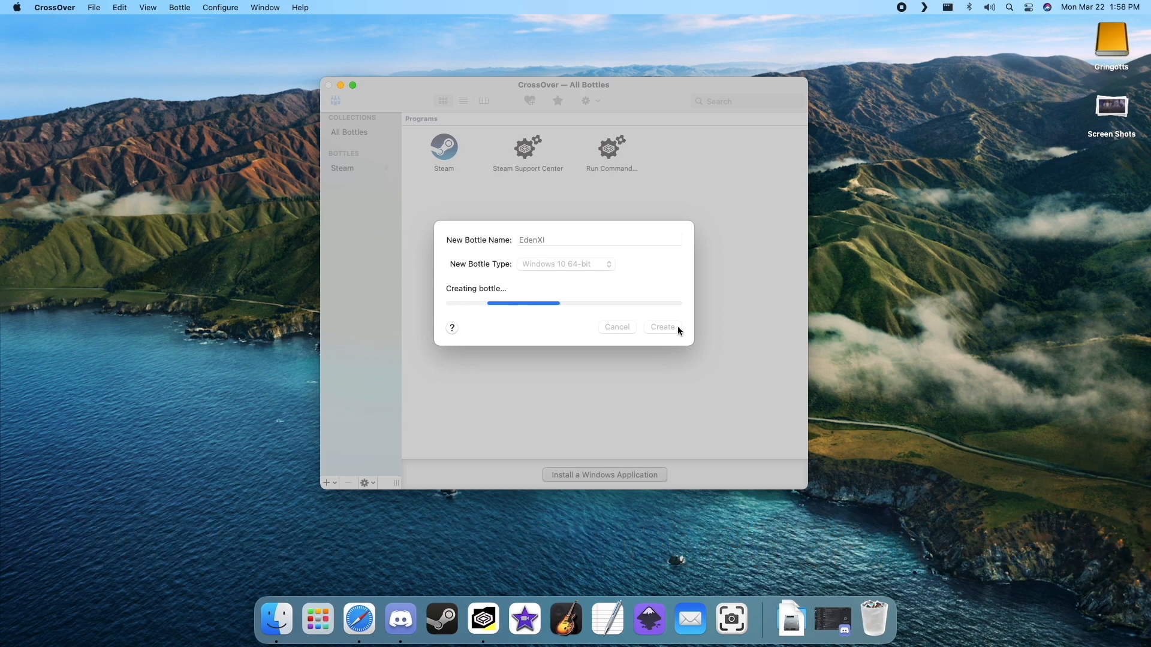
Step: Search '.net' in Install Software and install Microsoft .NET Framework 4.0 in English into EdenXI
{"action": "right_click", "coordinate": [343, 167]}
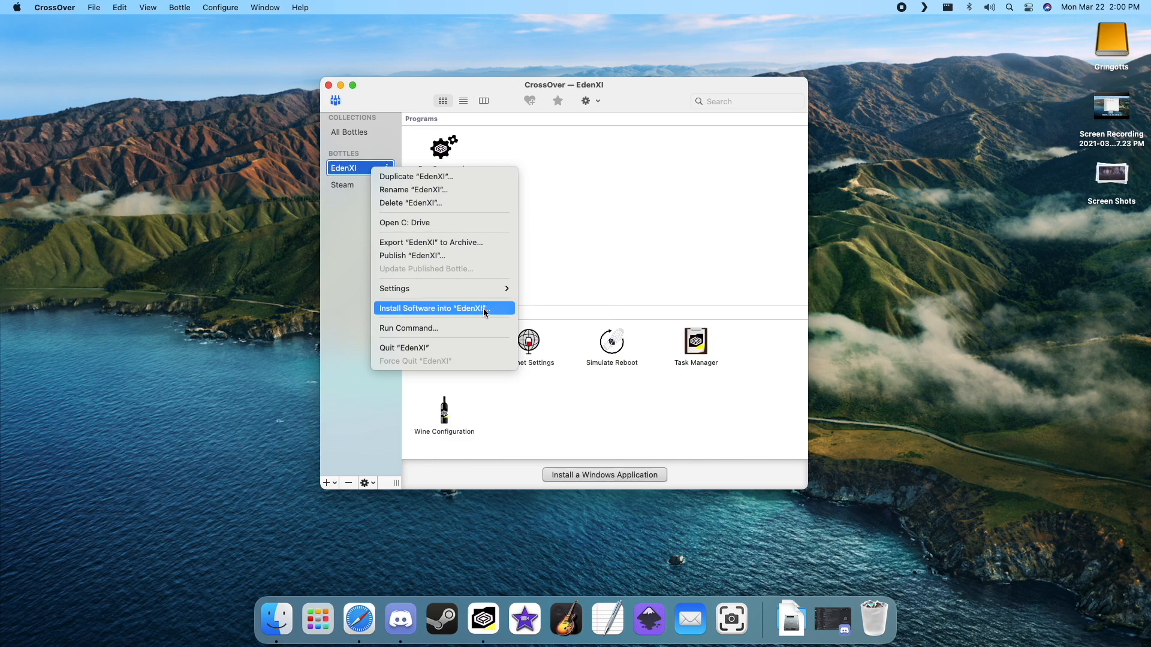
{"action": "left_click", "coordinate": [432, 308]}
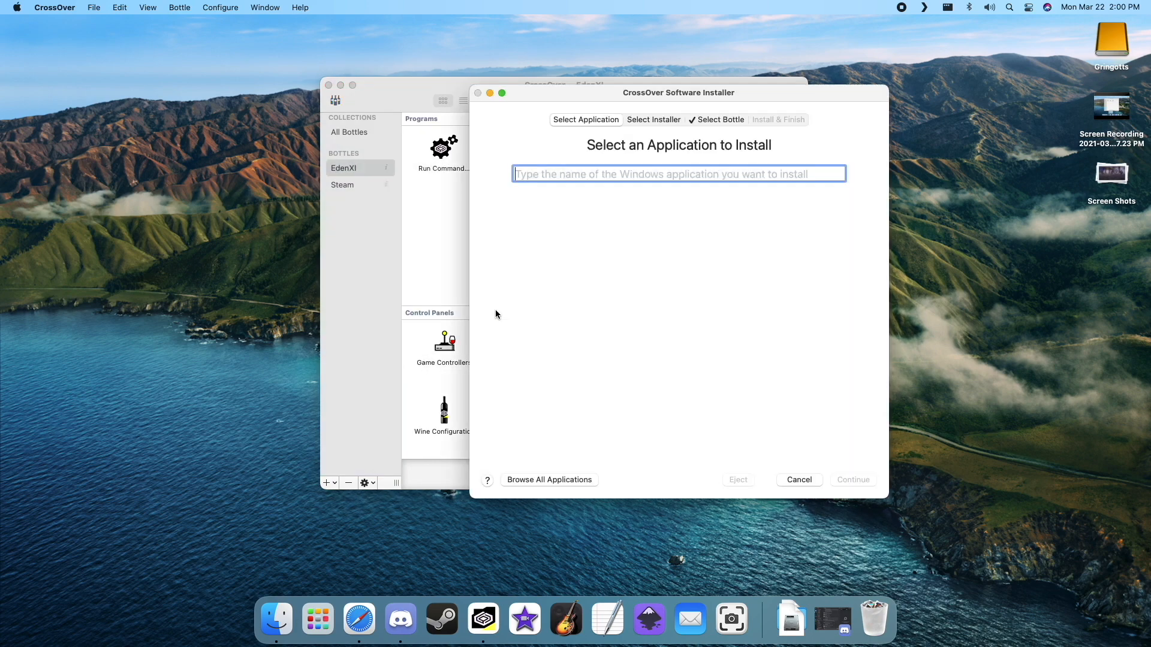
{"action": "type", "text": ".net 4.0"}
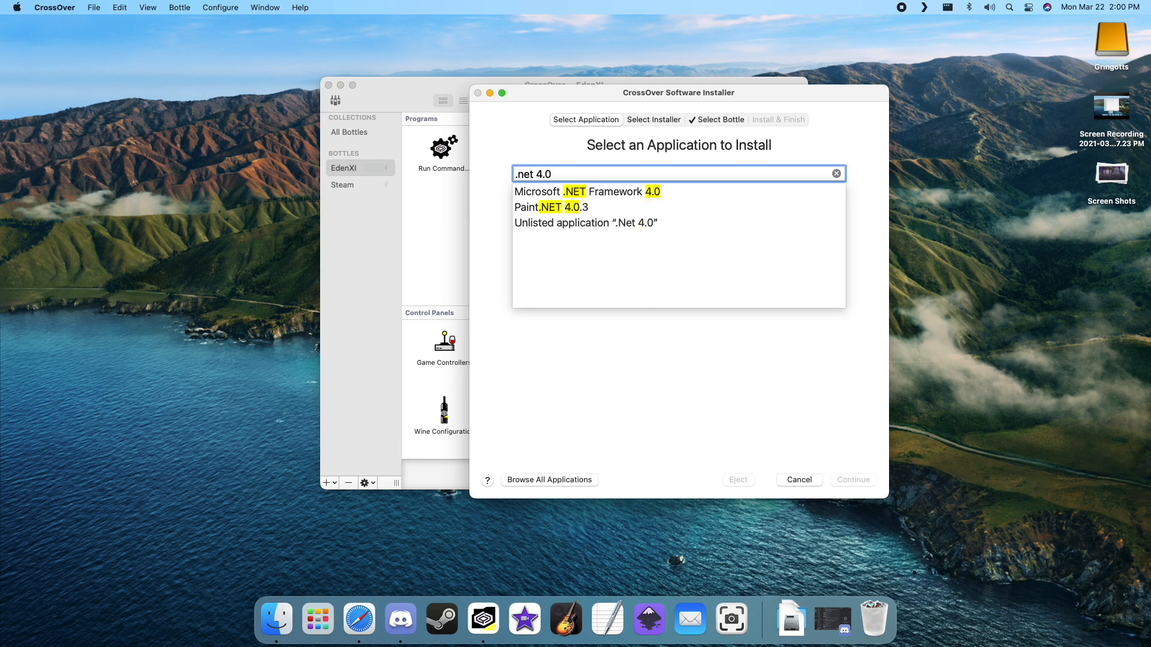
{"action": "left_click", "coordinate": [586, 192]}
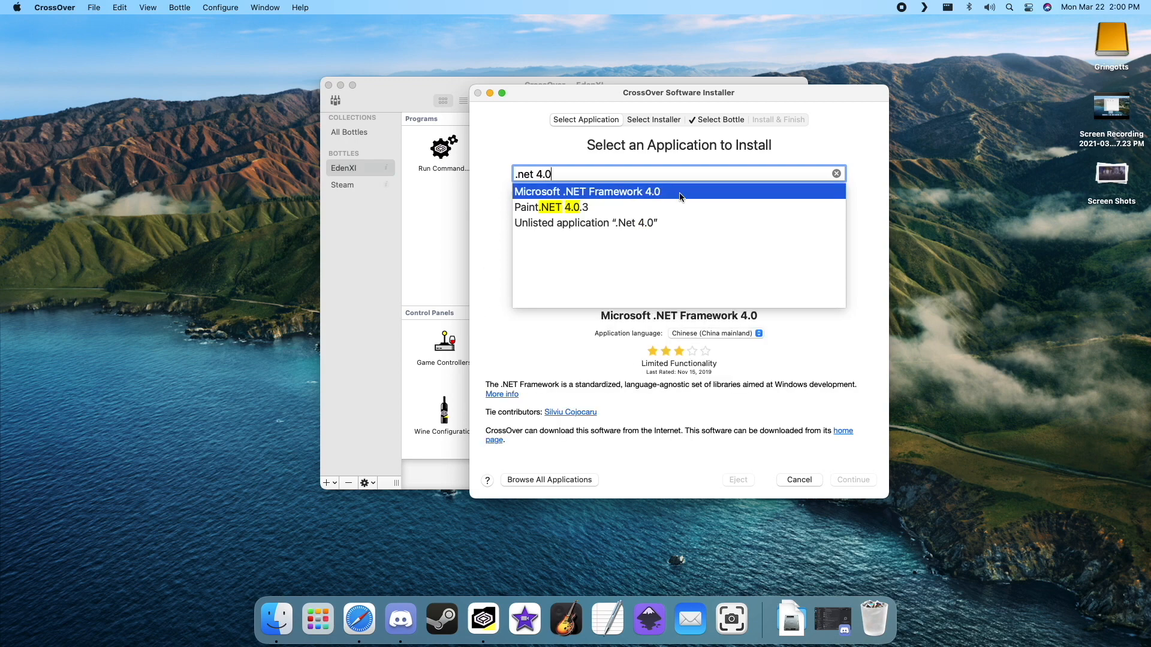
{"action": "left_click", "coordinate": [586, 192]}
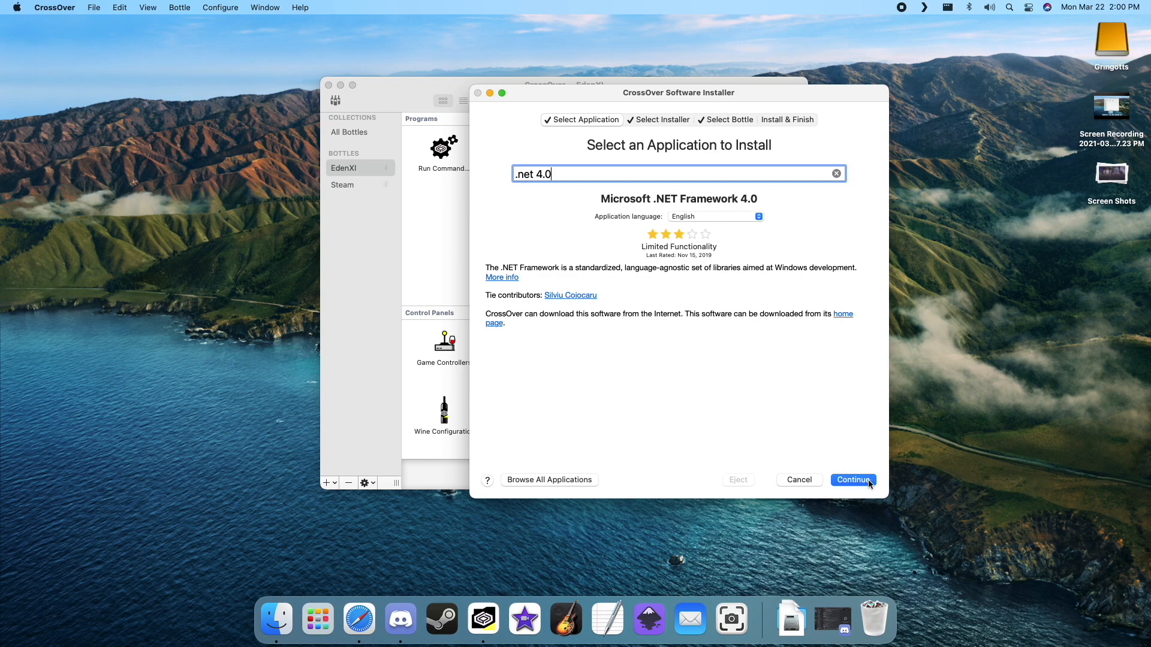
{"action": "left_click", "coordinate": [853, 480]}
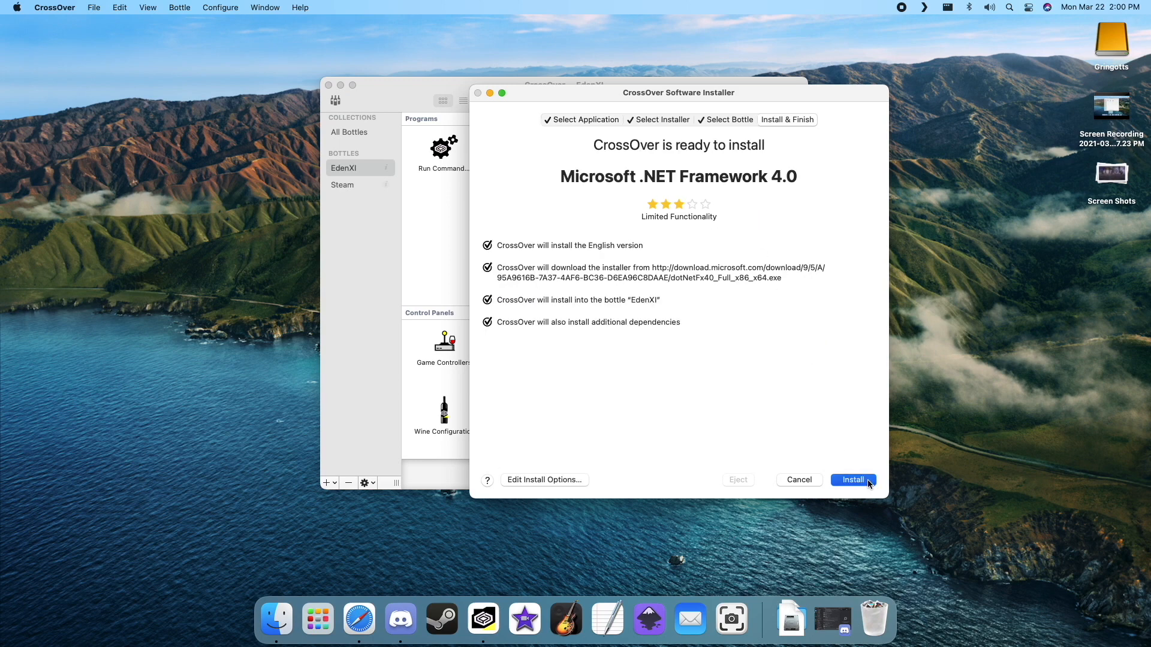
{"action": "left_click", "coordinate": [852, 480]}
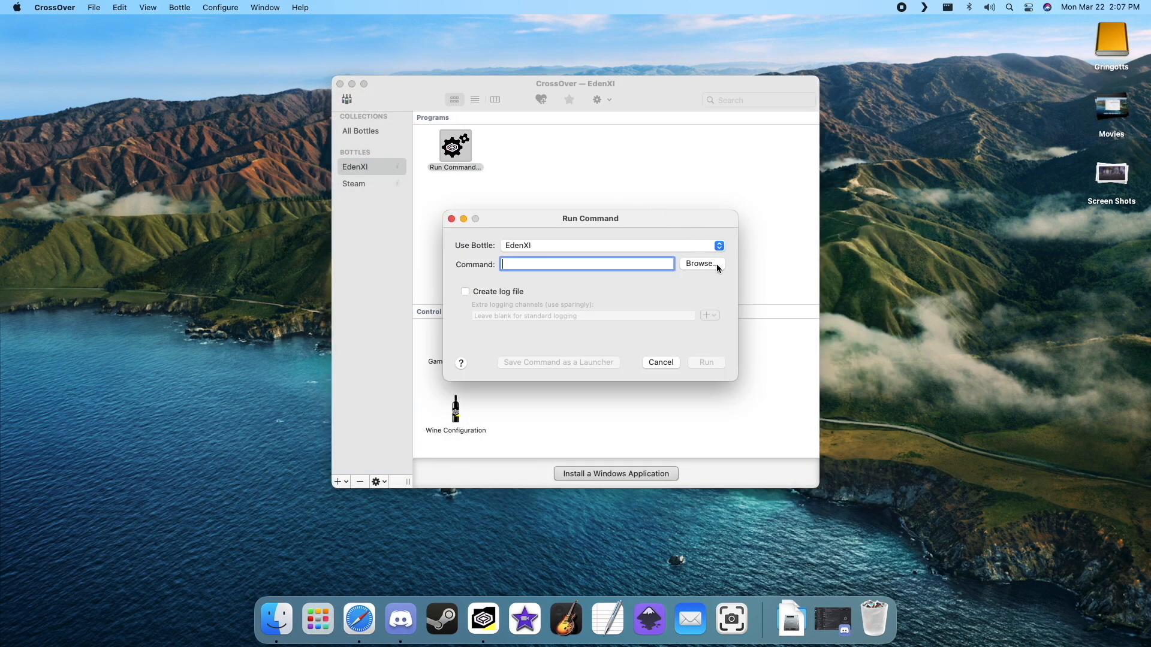
Step: Run Eden v5.0 Installer.exe in EdenXI, pass the welcome page and accept the license
{"action": "left_click", "coordinate": [700, 263]}
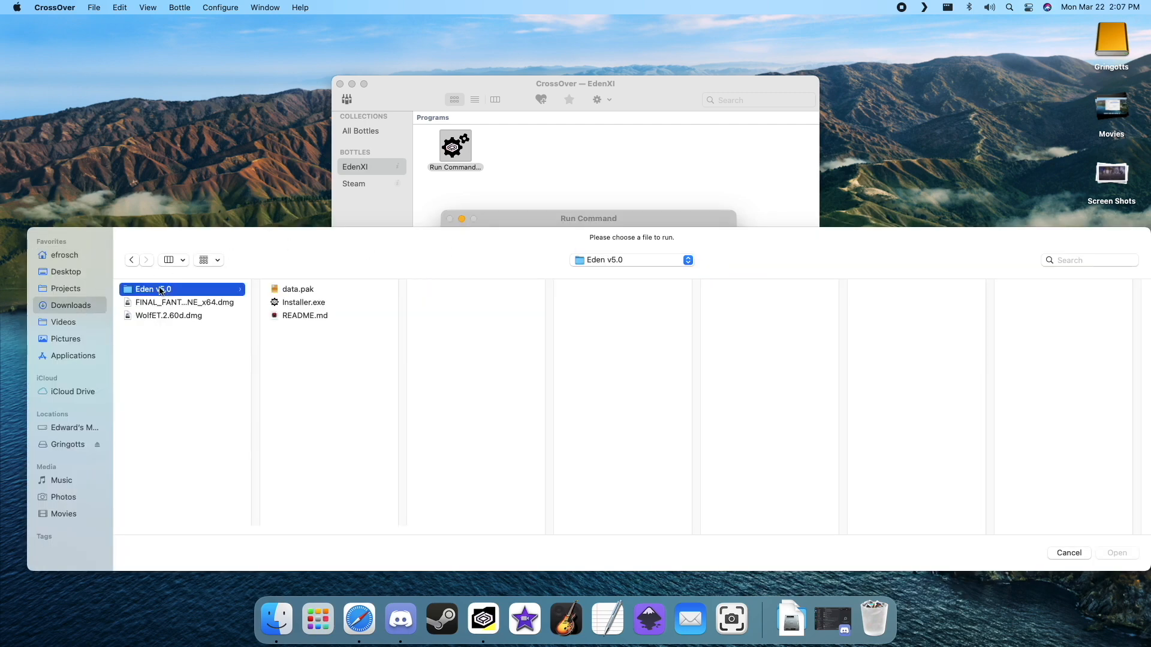
{"action": "left_click", "coordinate": [303, 303]}
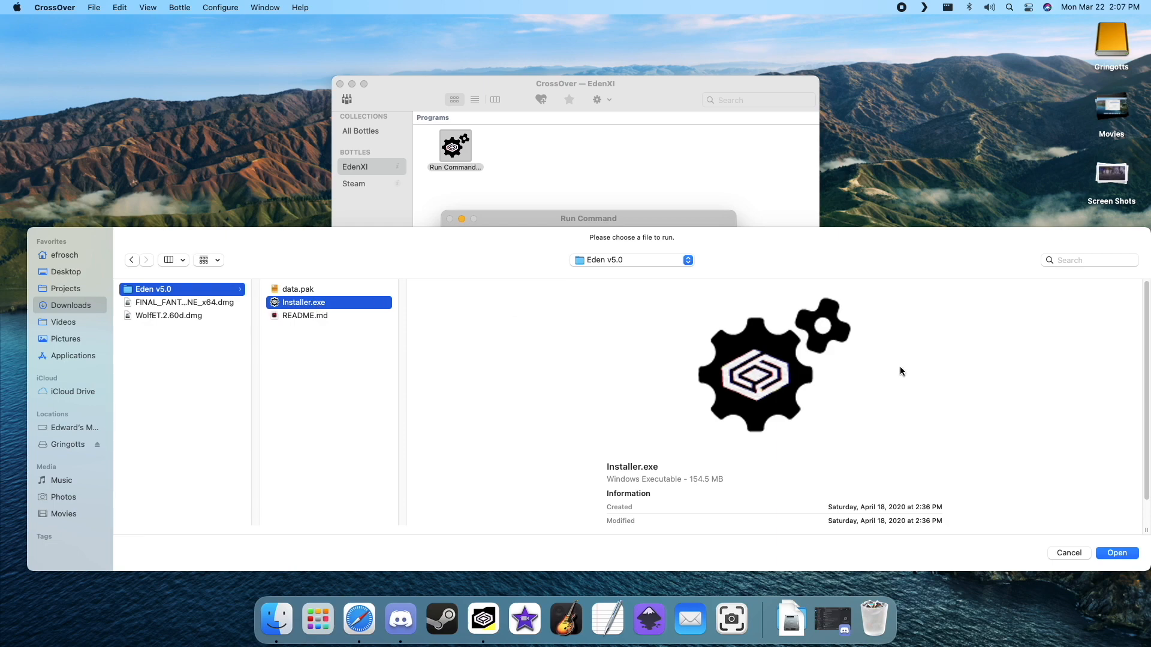
{"action": "left_click", "coordinate": [1115, 553]}
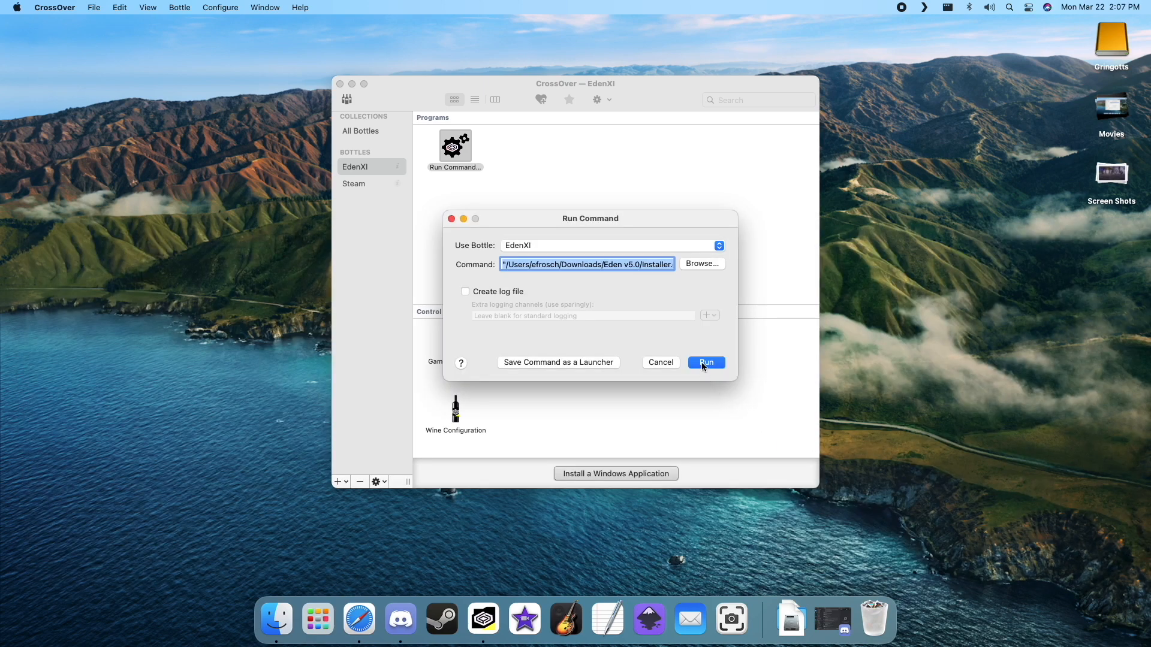
{"action": "left_click", "coordinate": [706, 362]}
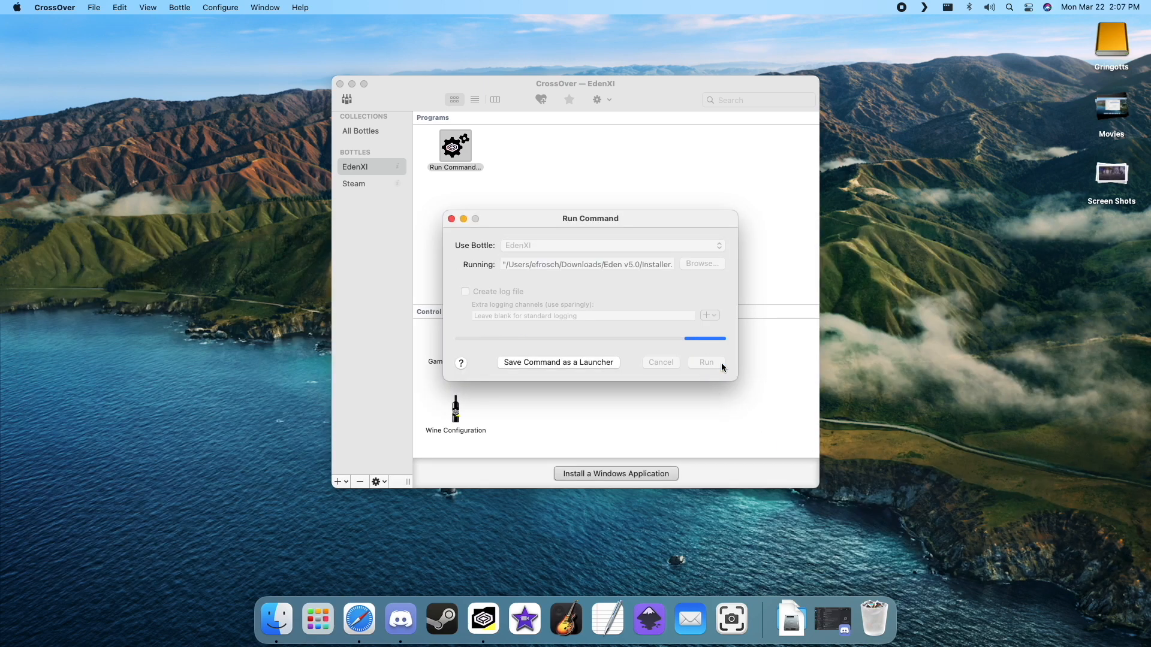
{"action": "left_click", "coordinate": [705, 362]}
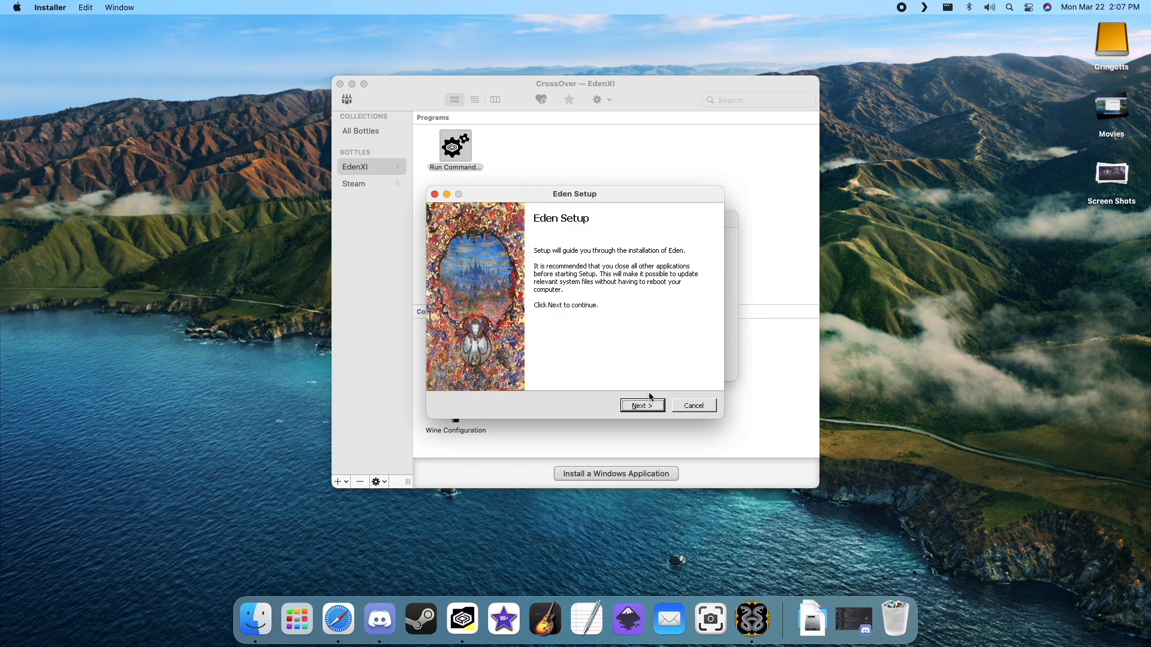
{"action": "left_click", "coordinate": [641, 405]}
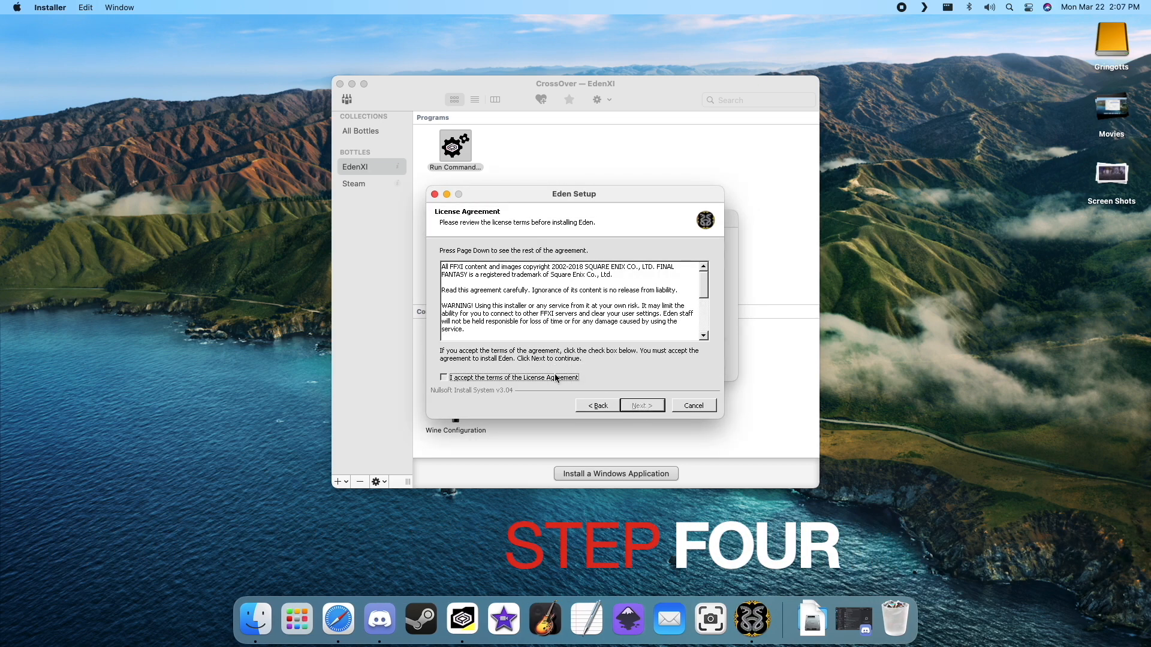
{"action": "left_click", "coordinate": [443, 377]}
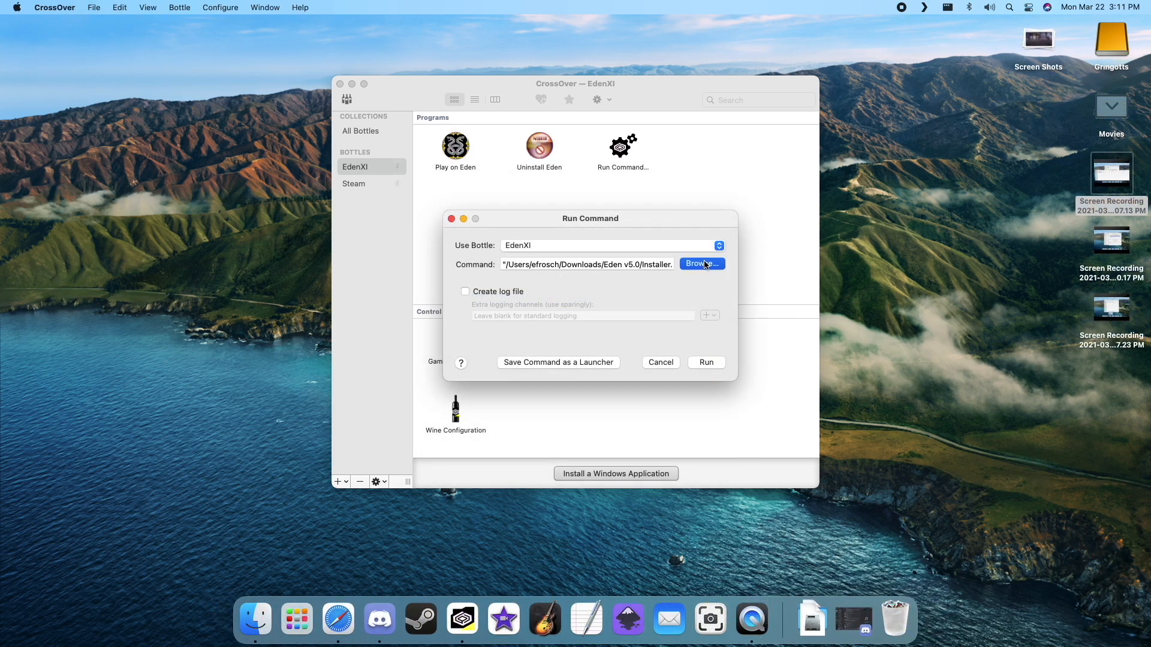
Step: Run the FINAL FANTASY XI Config program from PlayOnline > SquareEnix in EdenXI
{"action": "left_click", "coordinate": [699, 264]}
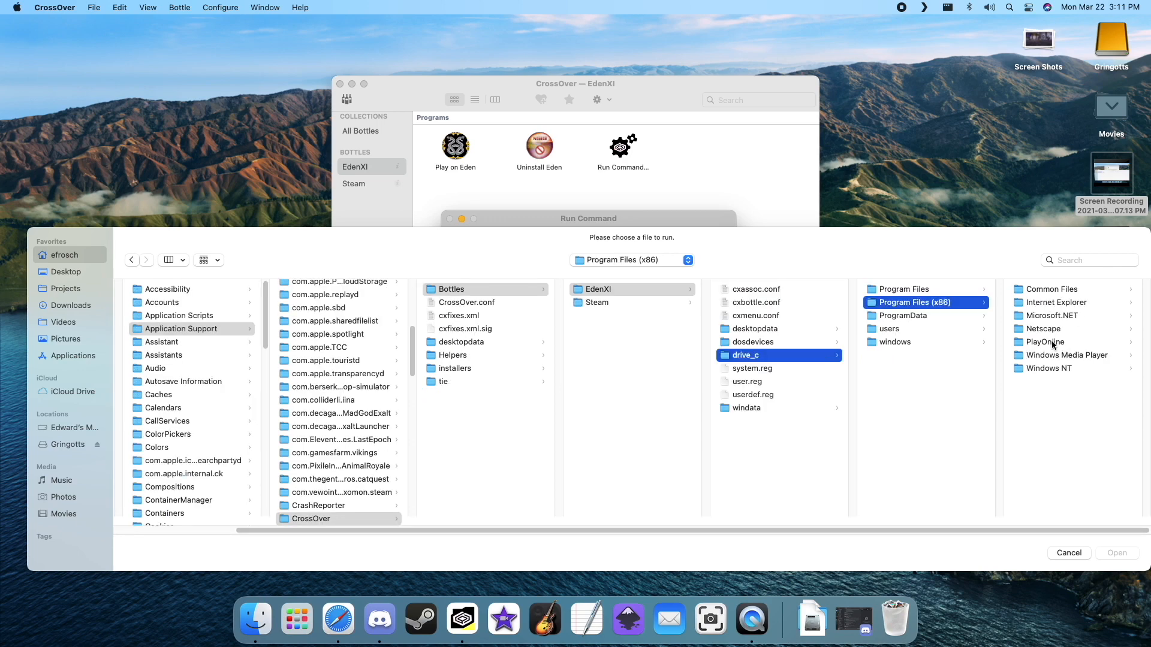
{"action": "left_click", "coordinate": [1043, 341]}
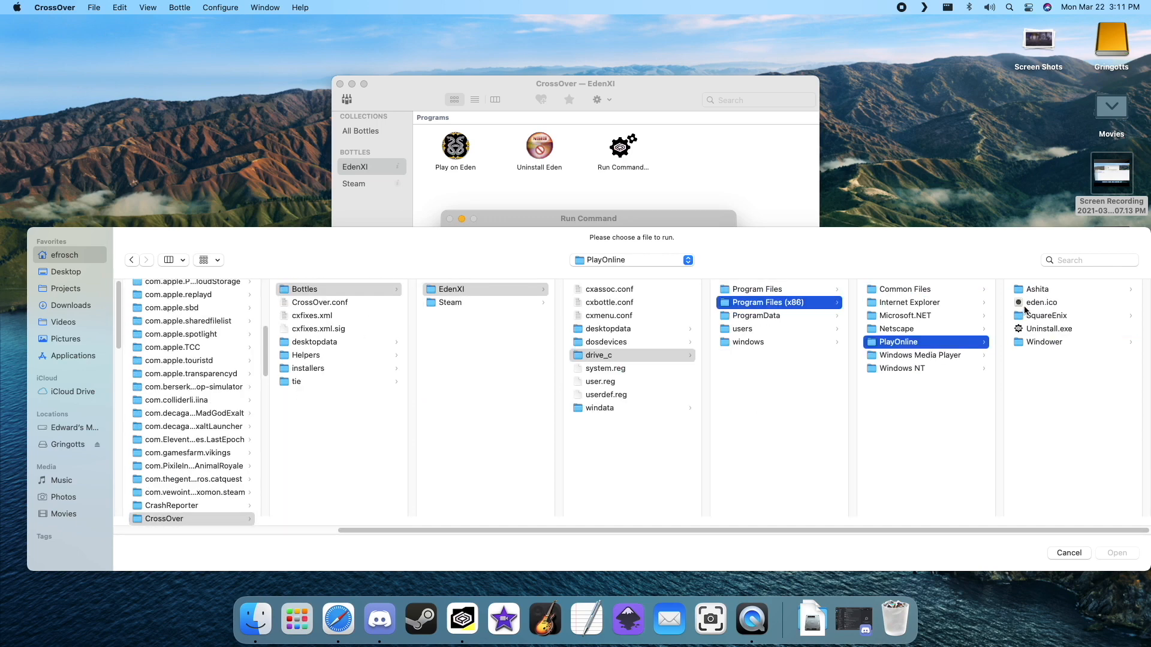
{"action": "left_click", "coordinate": [1044, 316]}
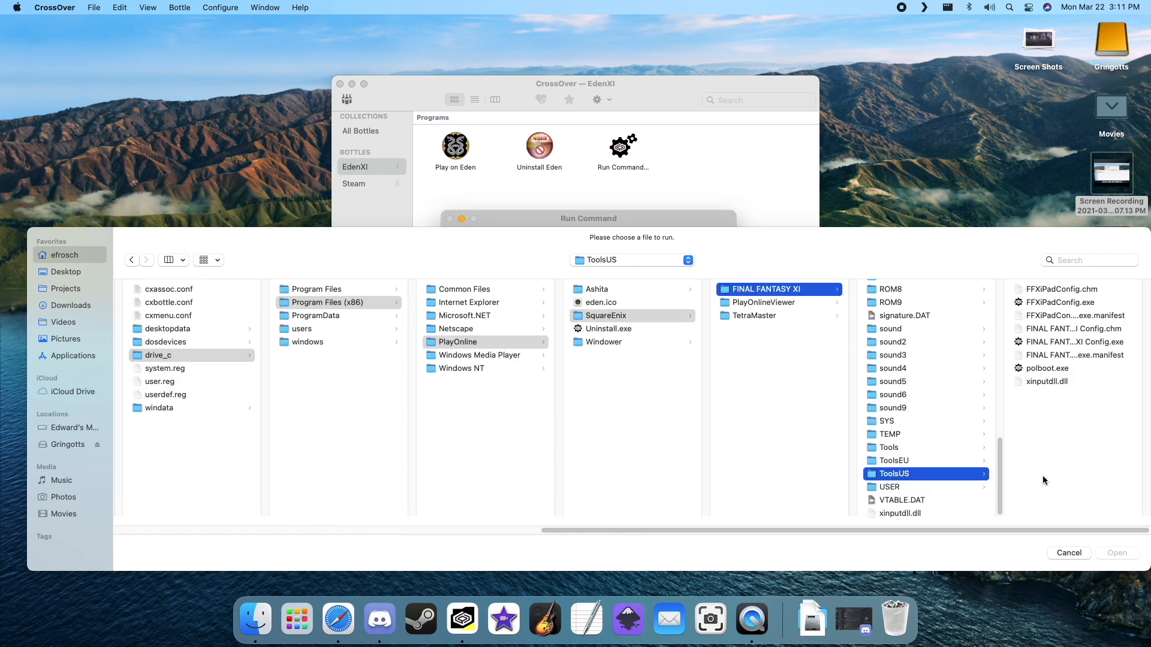
{"action": "left_click", "coordinate": [928, 341]}
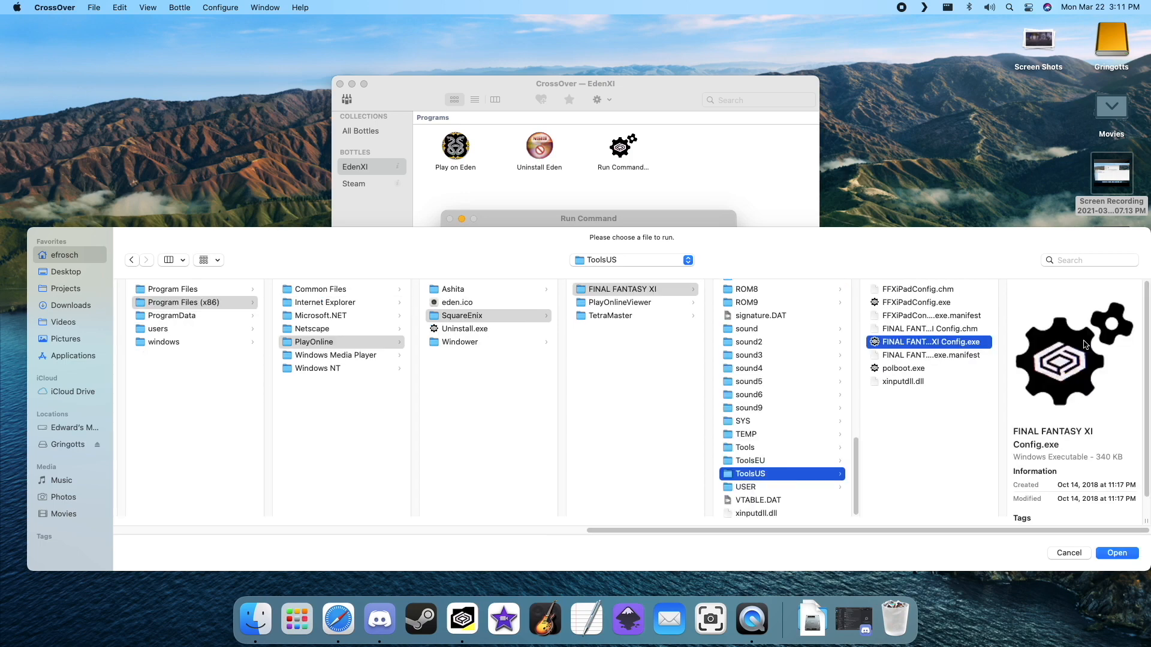
{"action": "left_click", "coordinate": [1116, 553]}
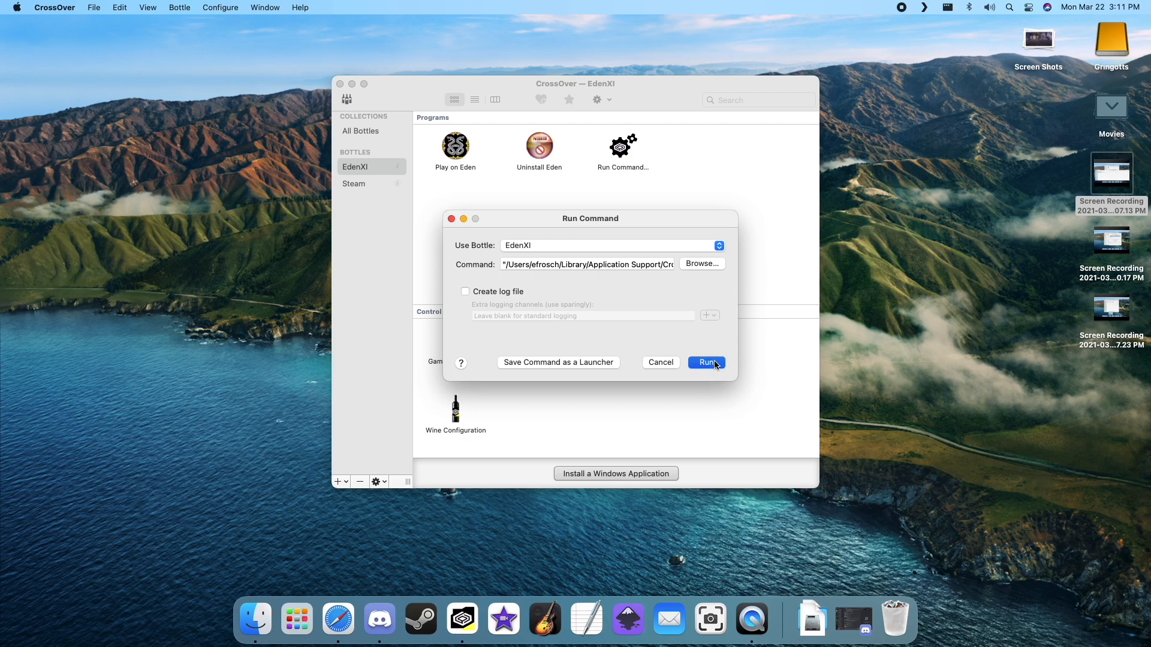
{"action": "left_click", "coordinate": [705, 362]}
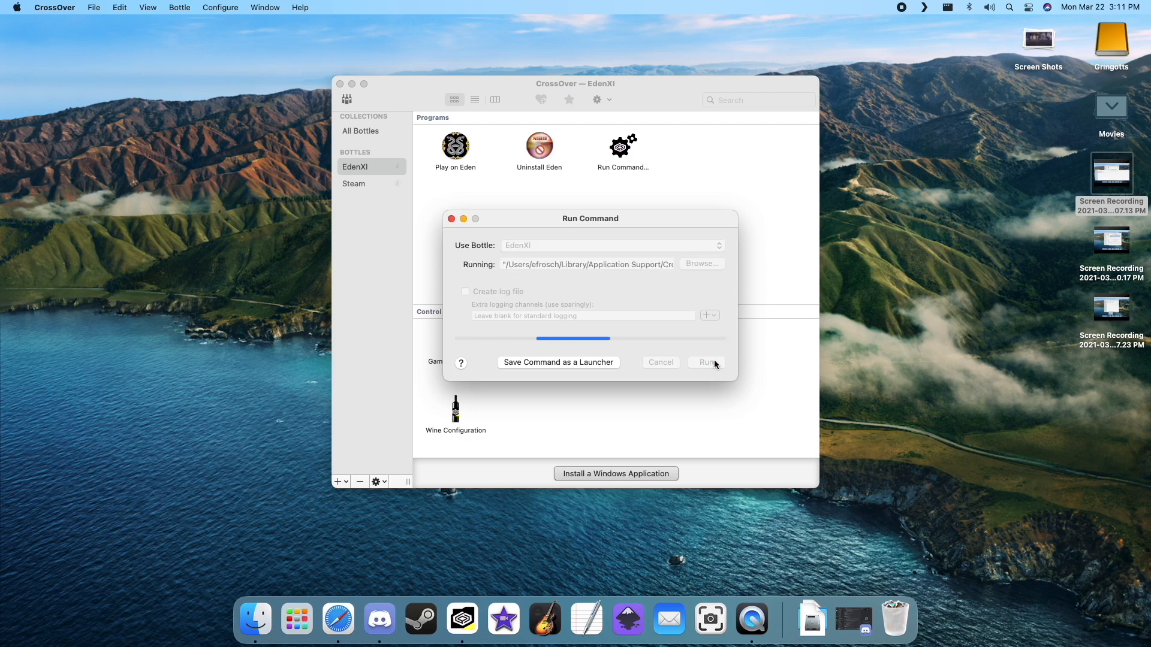
{"action": "left_click", "coordinate": [706, 362]}
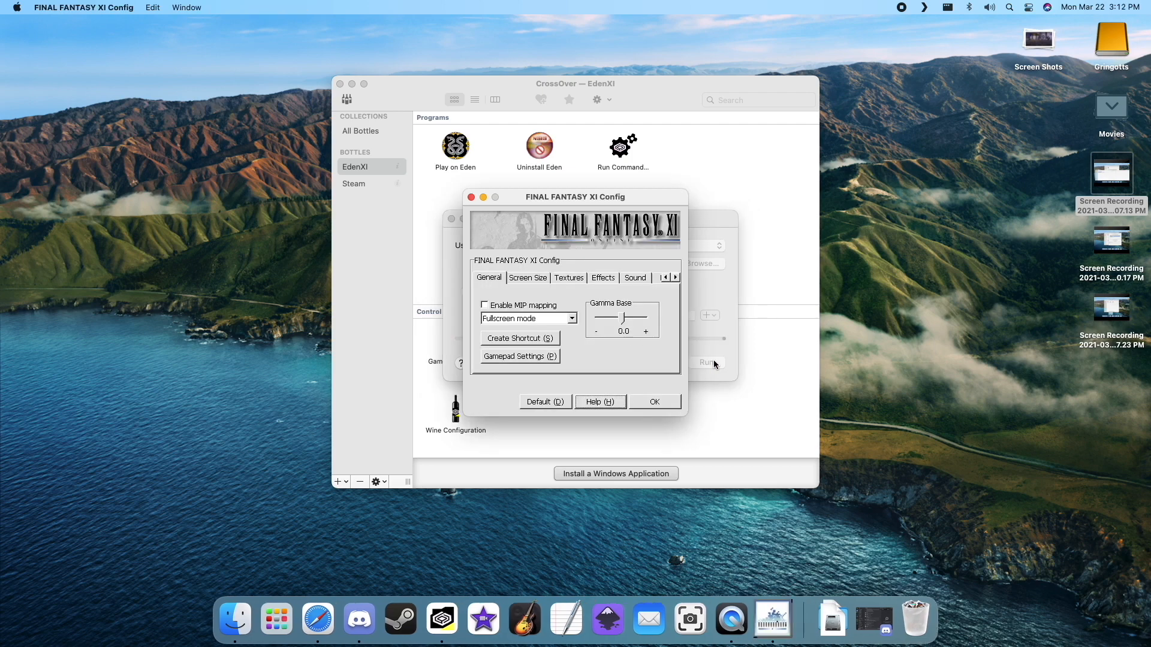
Step: Set the display mode to Borderless windowed and accept the performance warning
{"action": "left_click", "coordinate": [527, 318]}
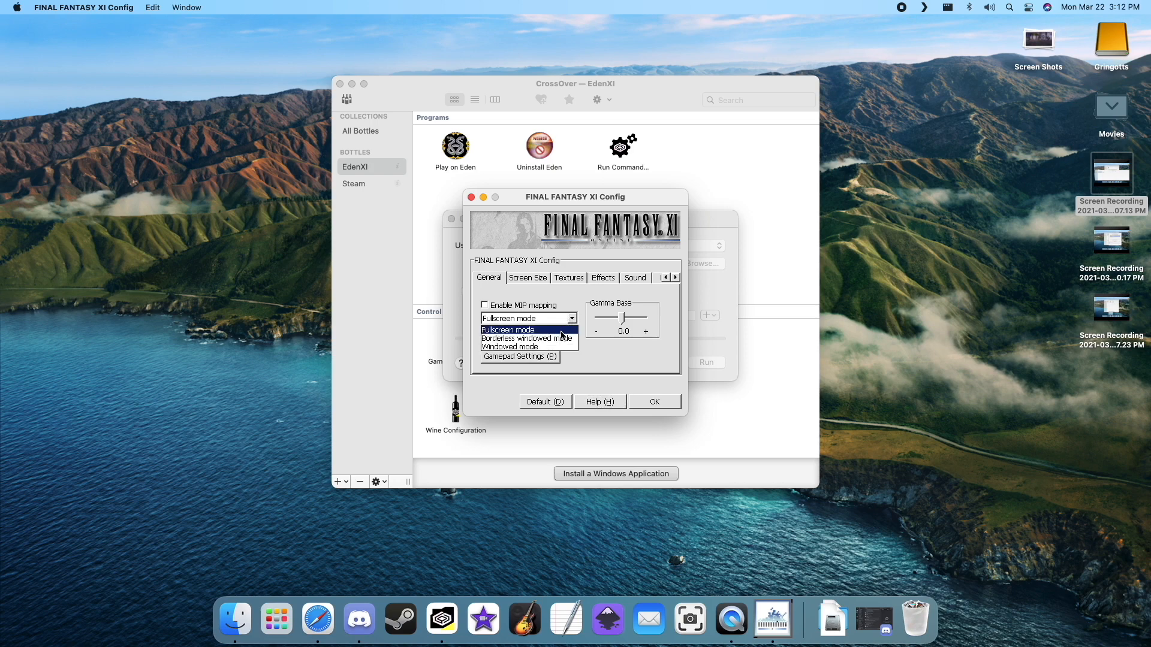
{"action": "mouse_move", "coordinate": [527, 338]}
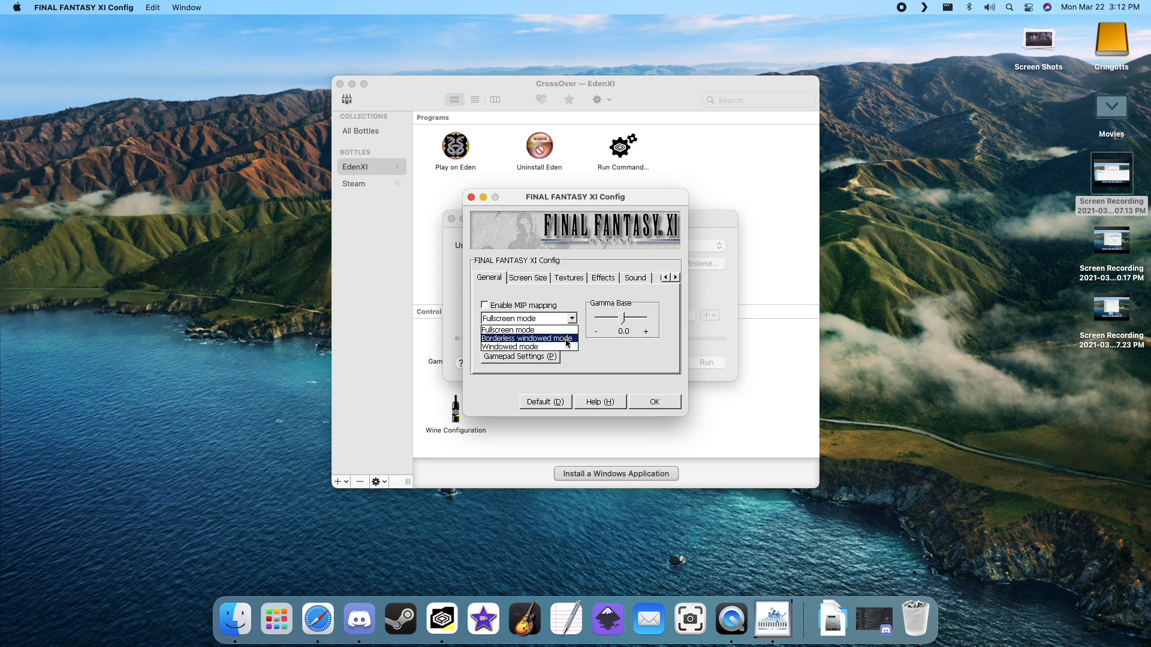
{"action": "left_click", "coordinate": [526, 338]}
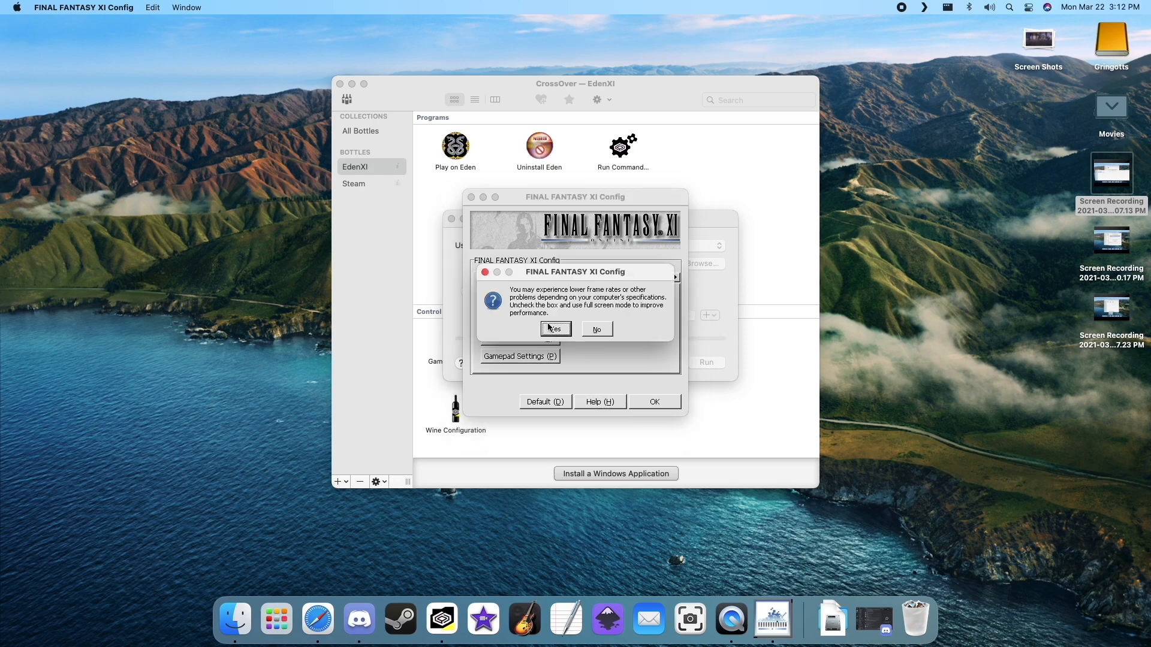
{"action": "left_click", "coordinate": [556, 328]}
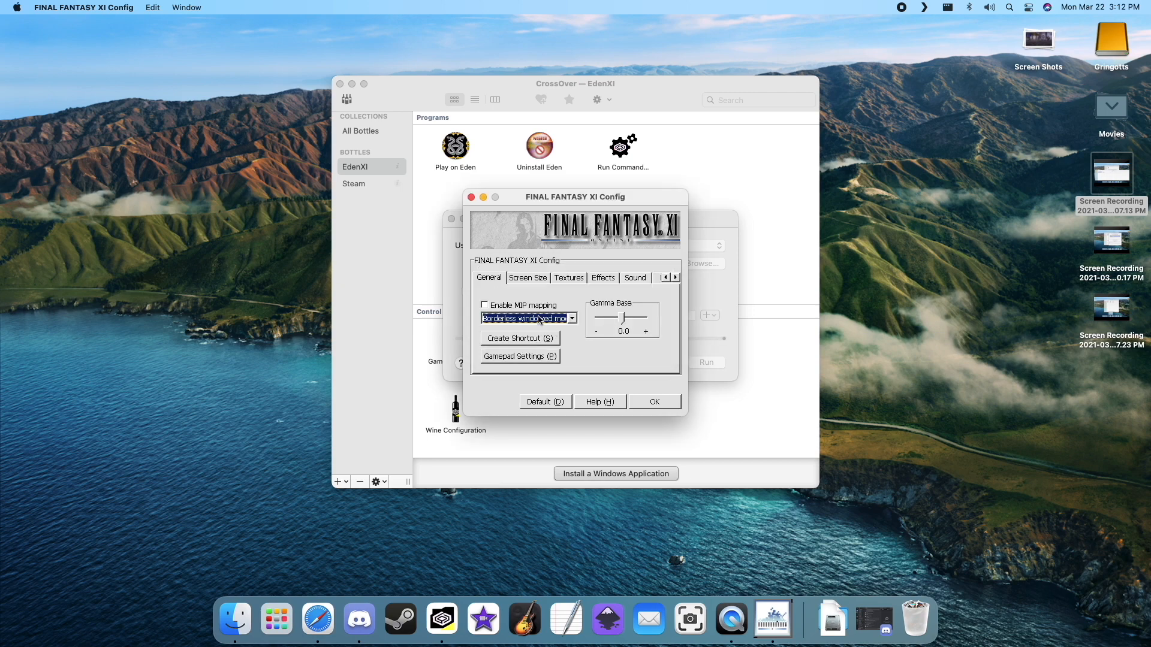
Step: Set Overlay, Background and Menu resolutions to 1920 x 1080, then save and close
{"action": "left_click", "coordinate": [527, 278]}
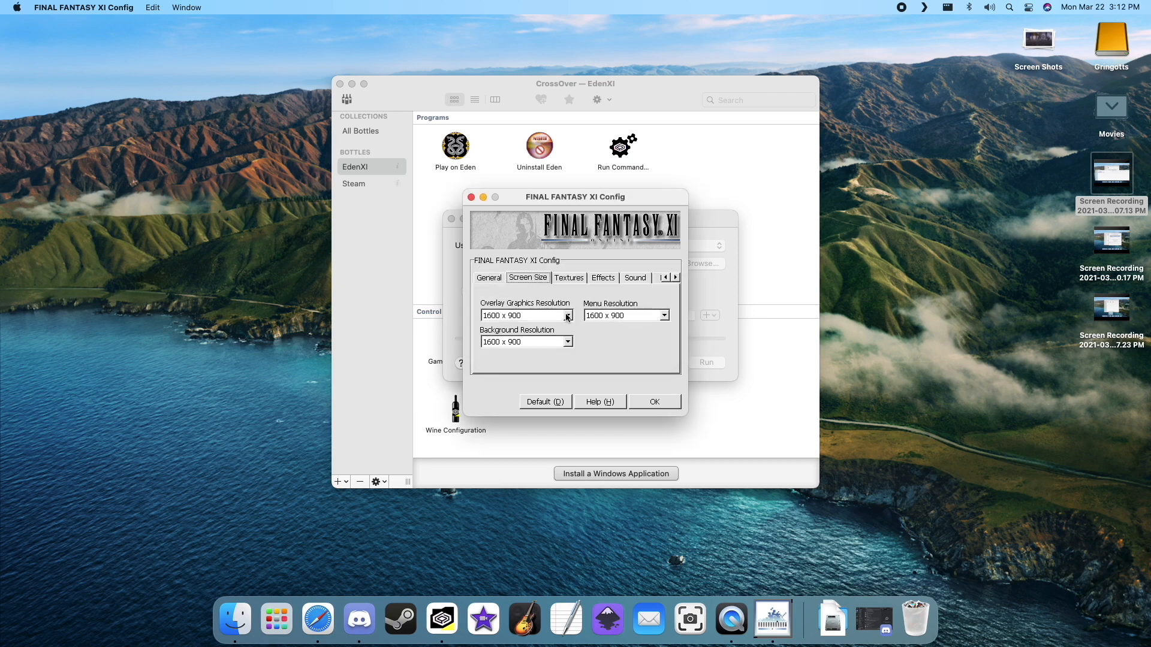
{"action": "left_click", "coordinate": [523, 314]}
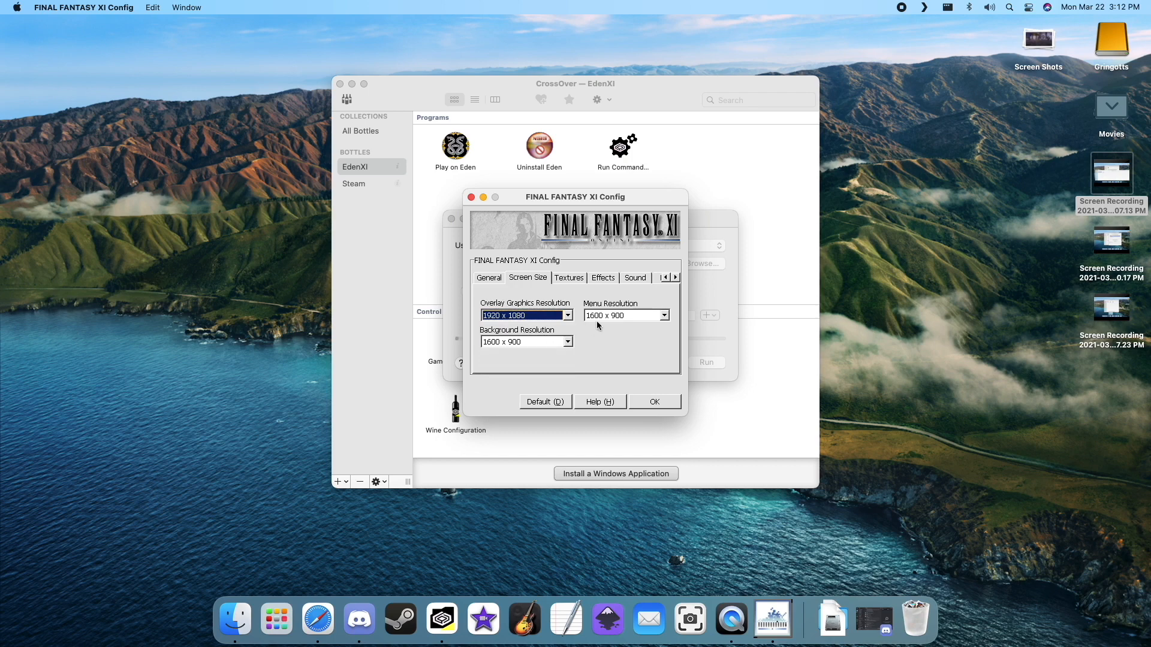
{"action": "left_click", "coordinate": [568, 341]}
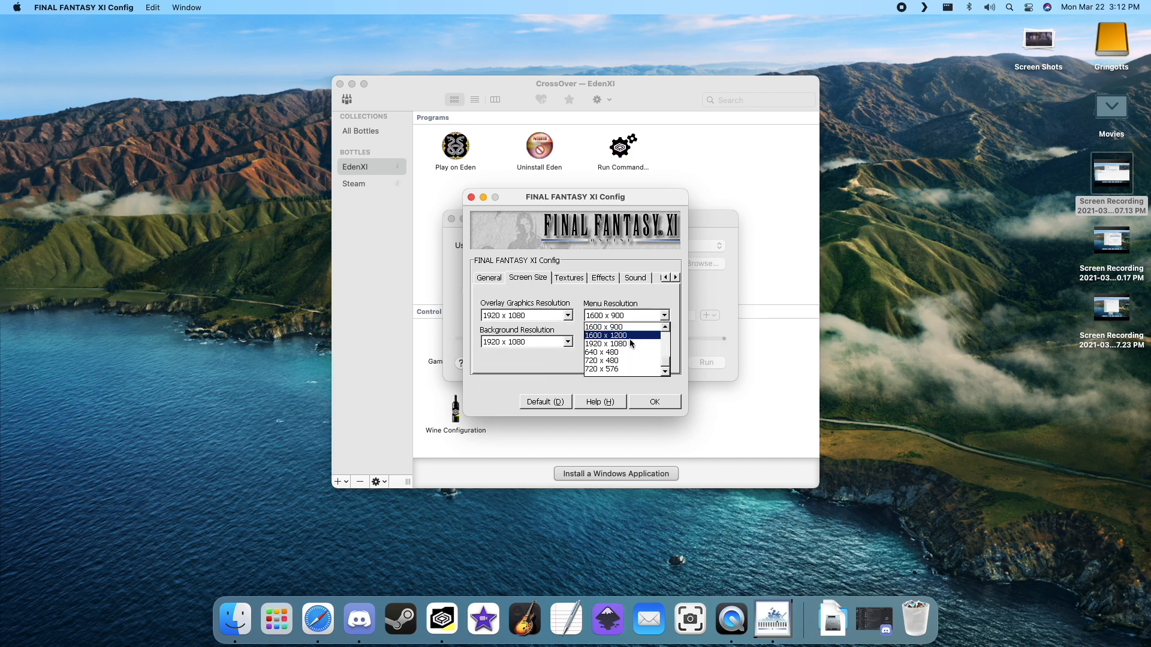
{"action": "left_click", "coordinate": [607, 344]}
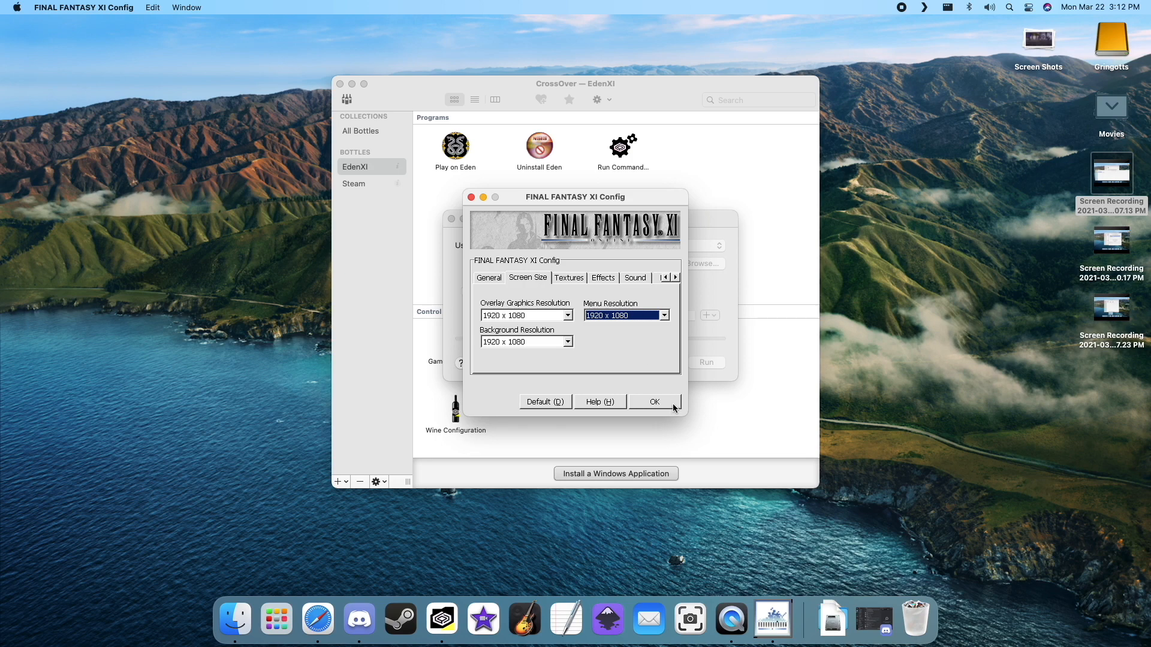
{"action": "left_click", "coordinate": [653, 402]}
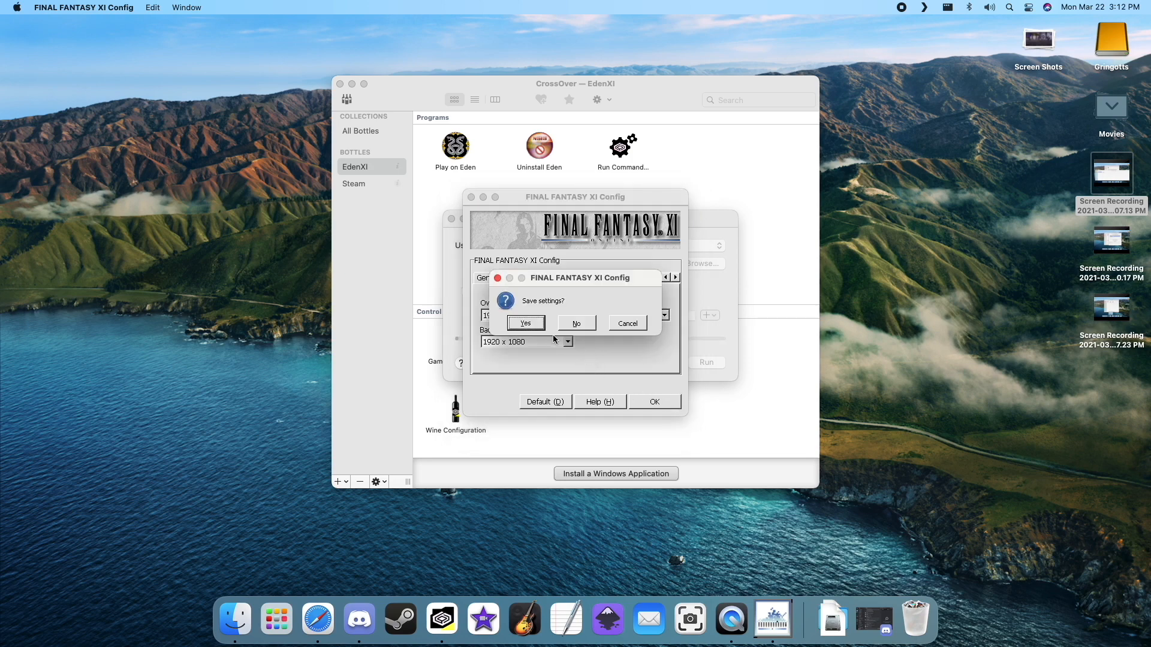
{"action": "left_click", "coordinate": [524, 323]}
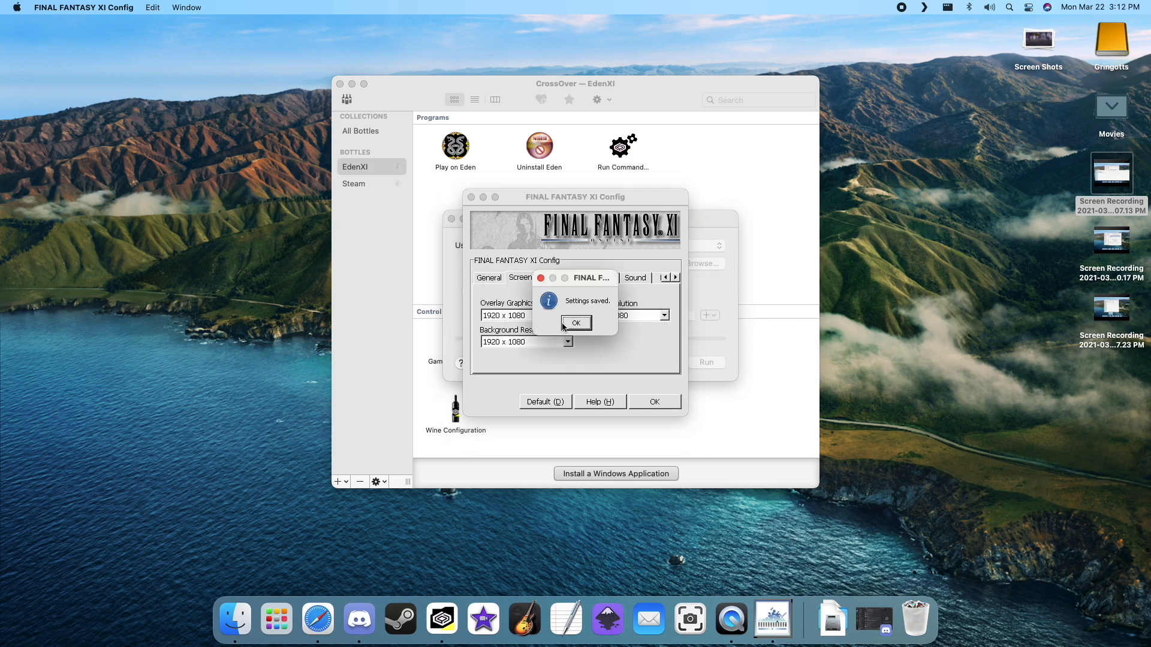
{"action": "left_click", "coordinate": [576, 323]}
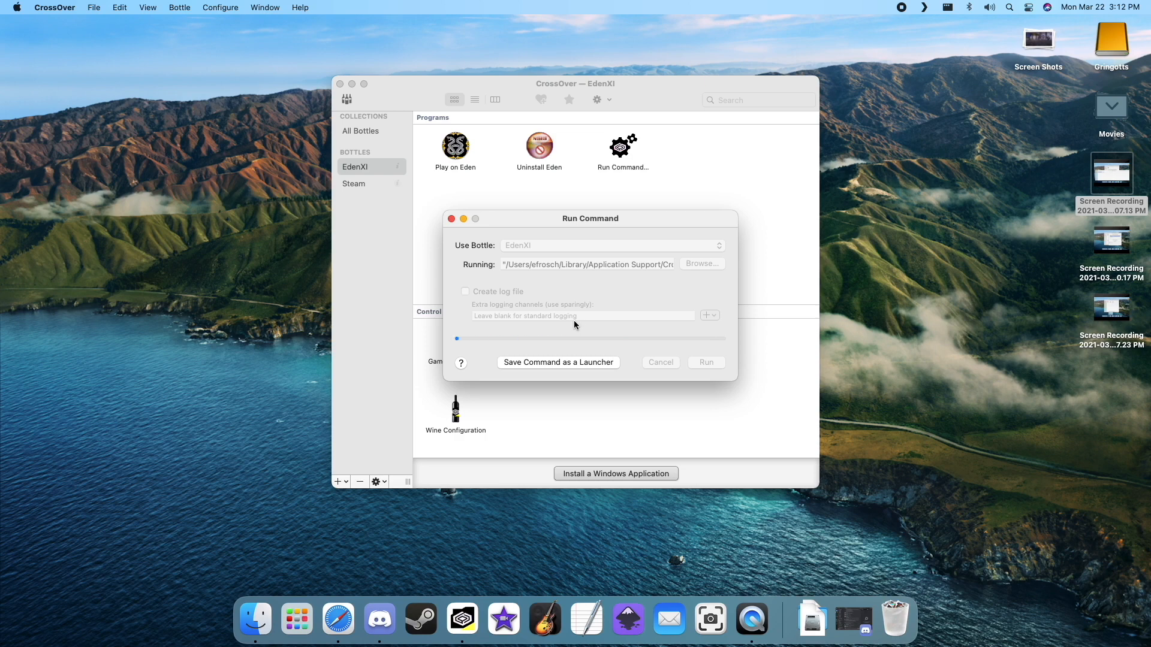
Step: Enable ESync in the EdenXI bottle settings and reboot the bottle
{"action": "right_click", "coordinate": [356, 167]}
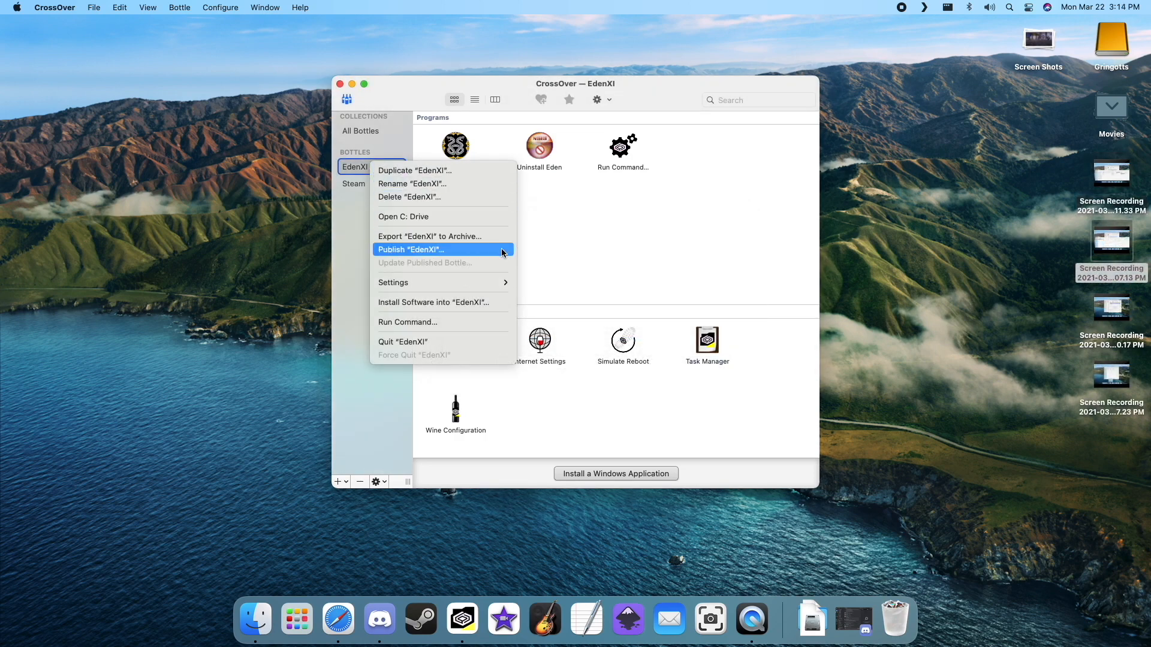
{"action": "mouse_move", "coordinate": [393, 282]}
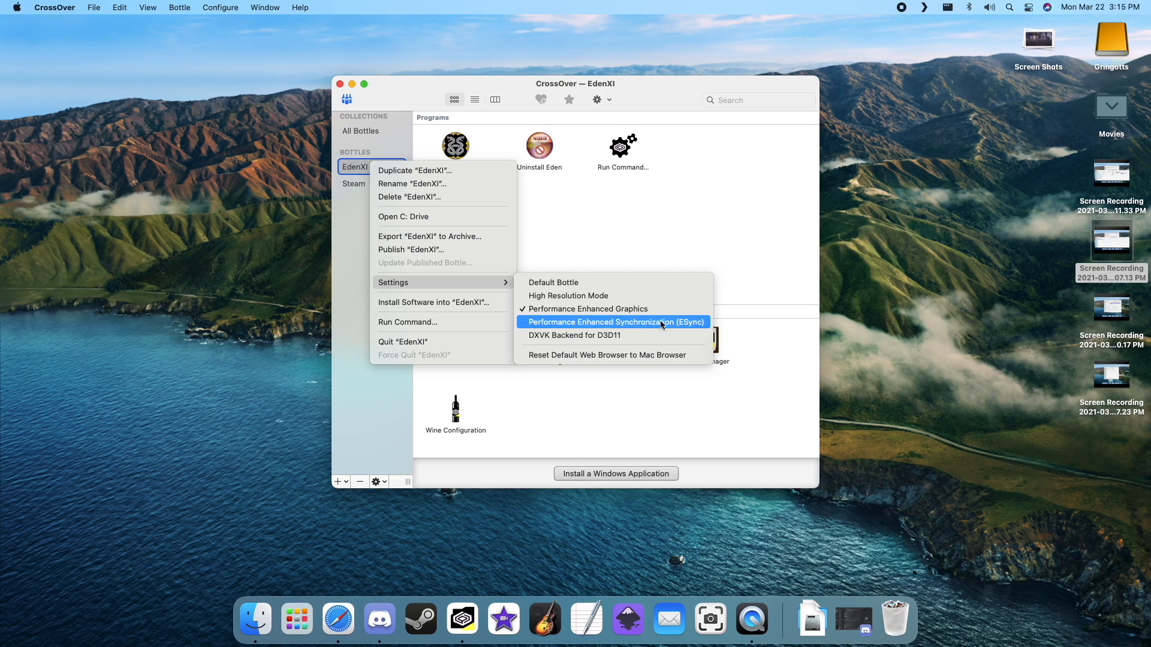
{"action": "left_click", "coordinate": [617, 321]}
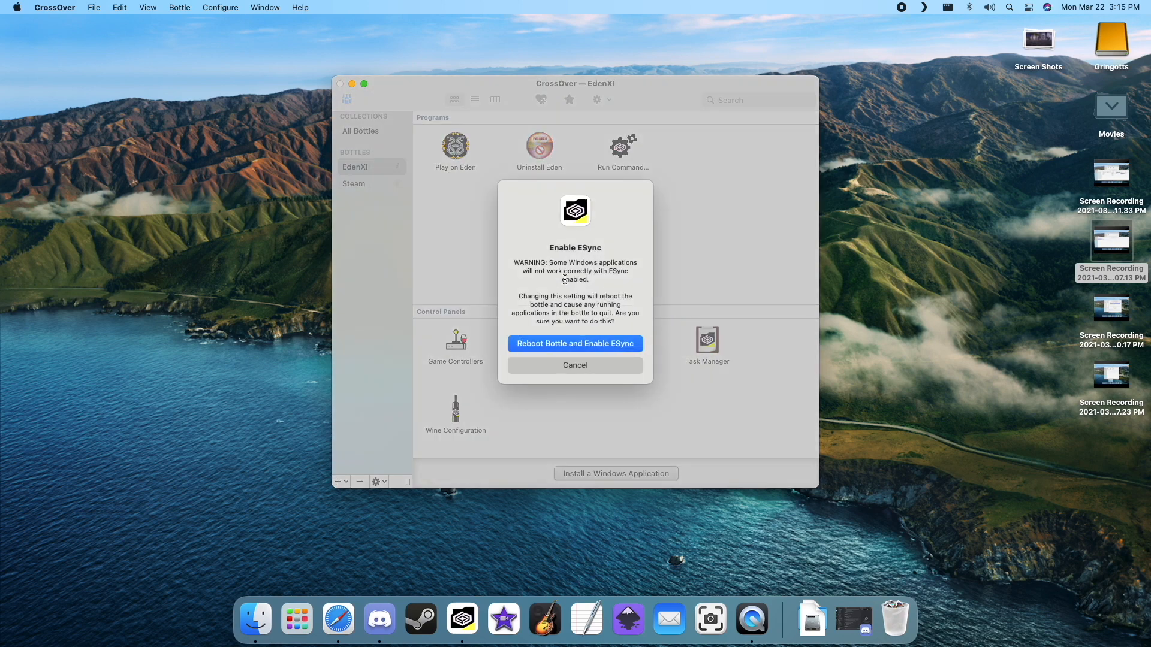
{"action": "left_click", "coordinate": [575, 343]}
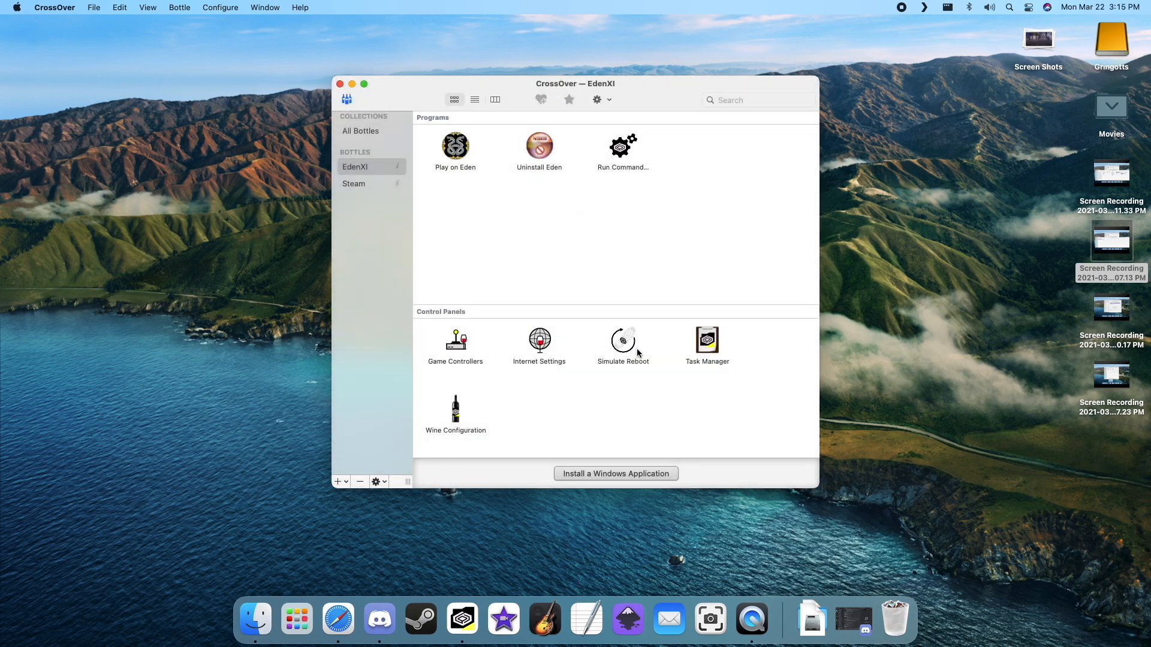
{"action": "mouse_move", "coordinate": [377, 178]}
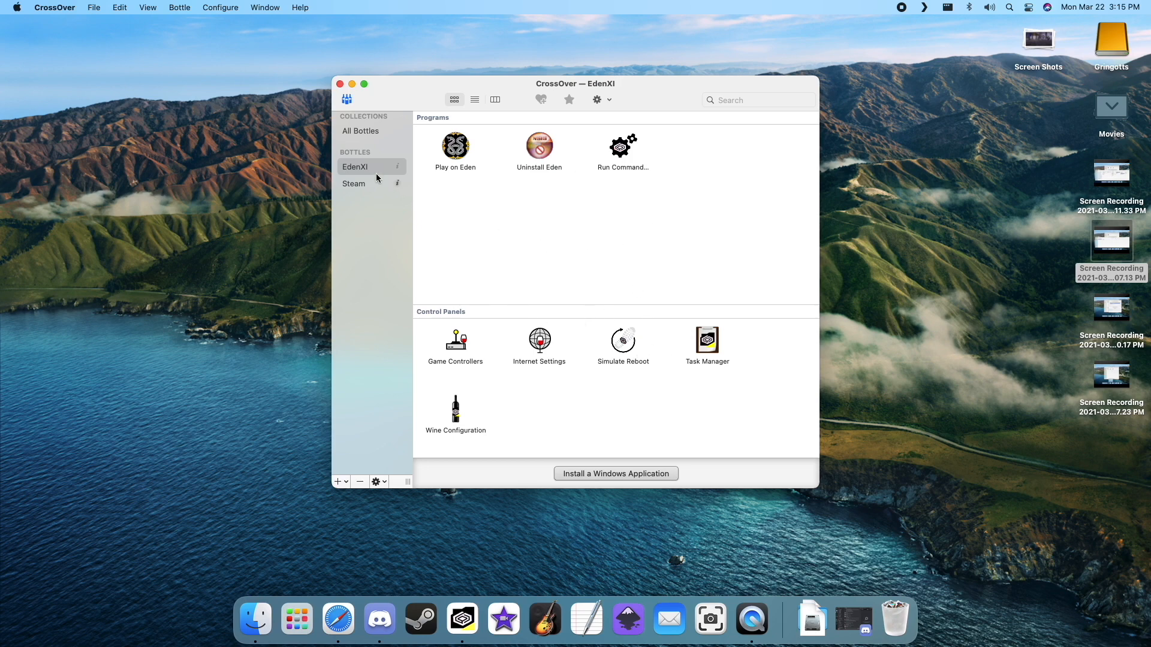
{"action": "right_click", "coordinate": [355, 167]}
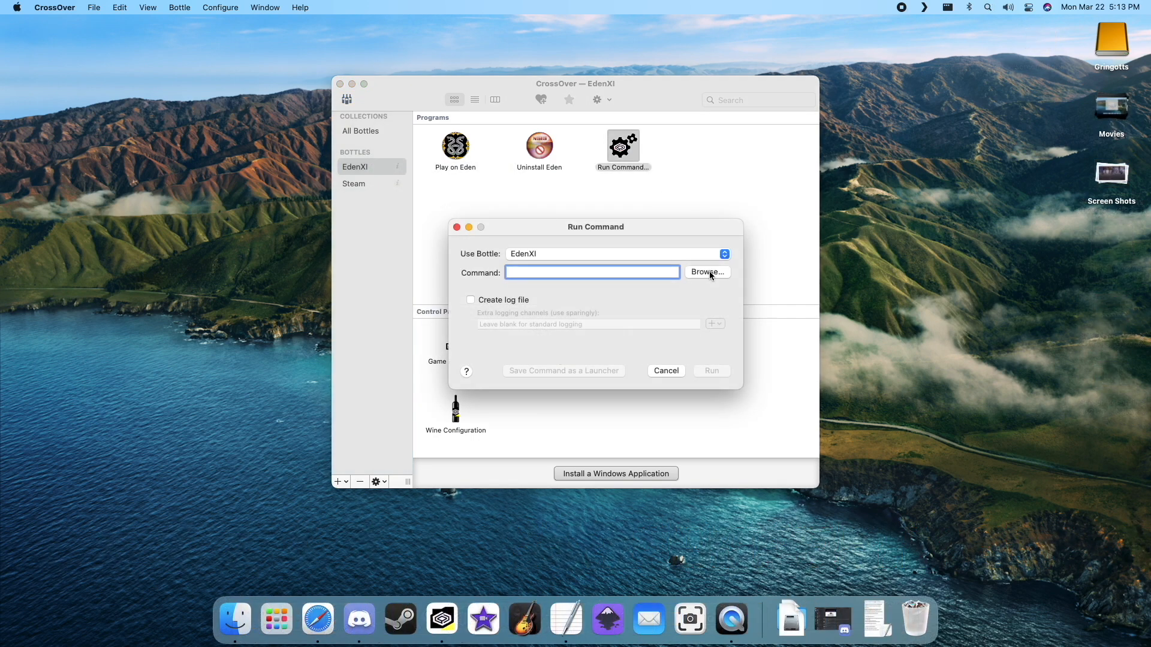
Step: Browse to PlayOnline > Ashita > ffxi-bootmod and select edenxi.exe as the command
{"action": "left_click", "coordinate": [706, 272]}
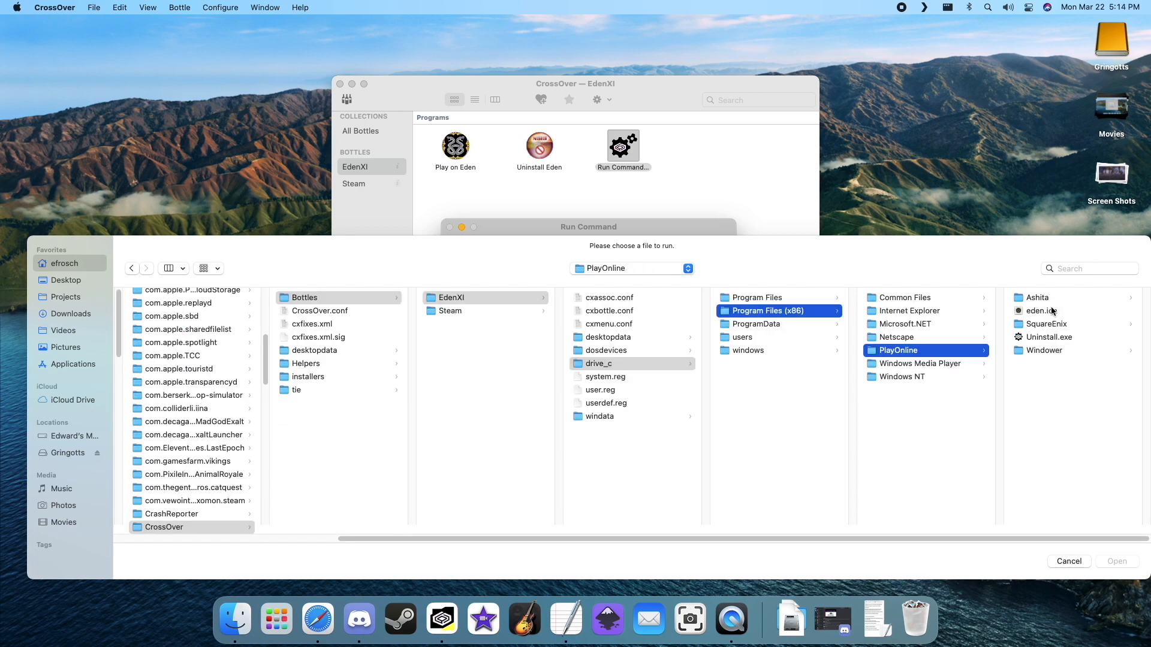
{"action": "left_click", "coordinate": [1036, 297]}
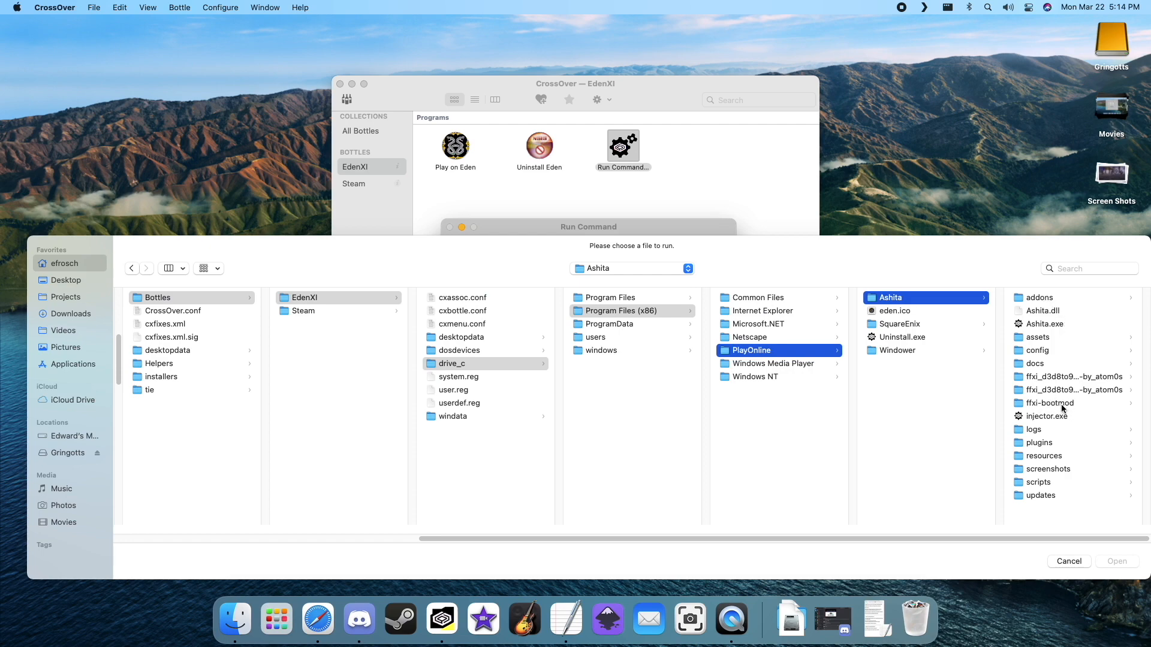
{"action": "left_click", "coordinate": [1048, 403]}
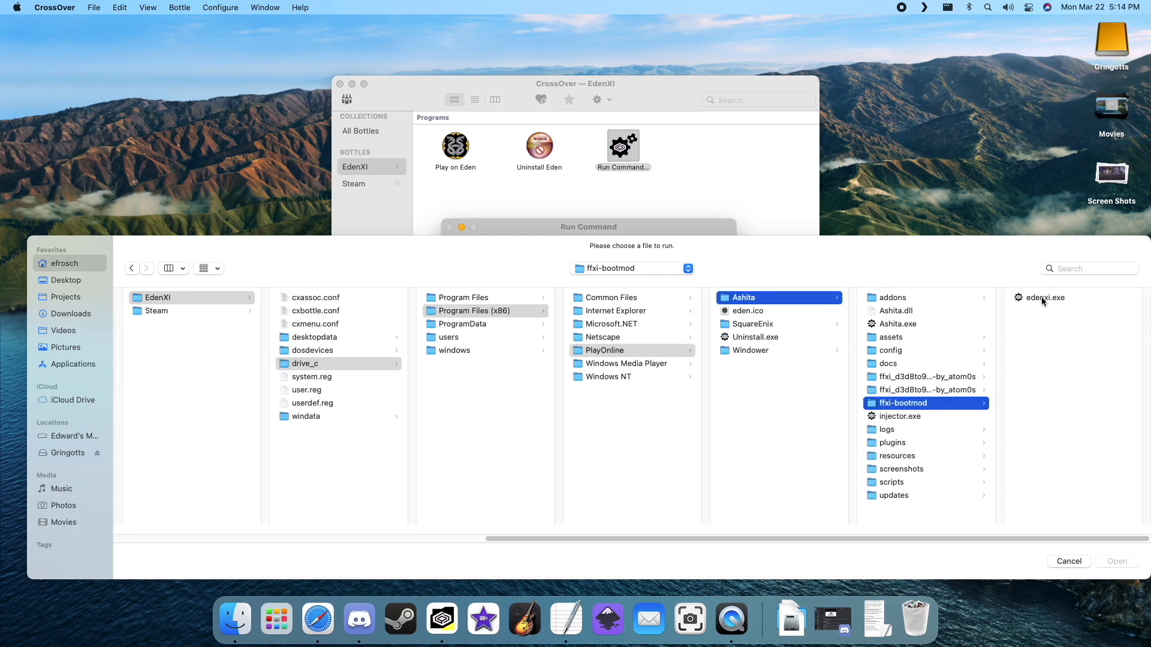
{"action": "left_click", "coordinate": [1044, 297]}
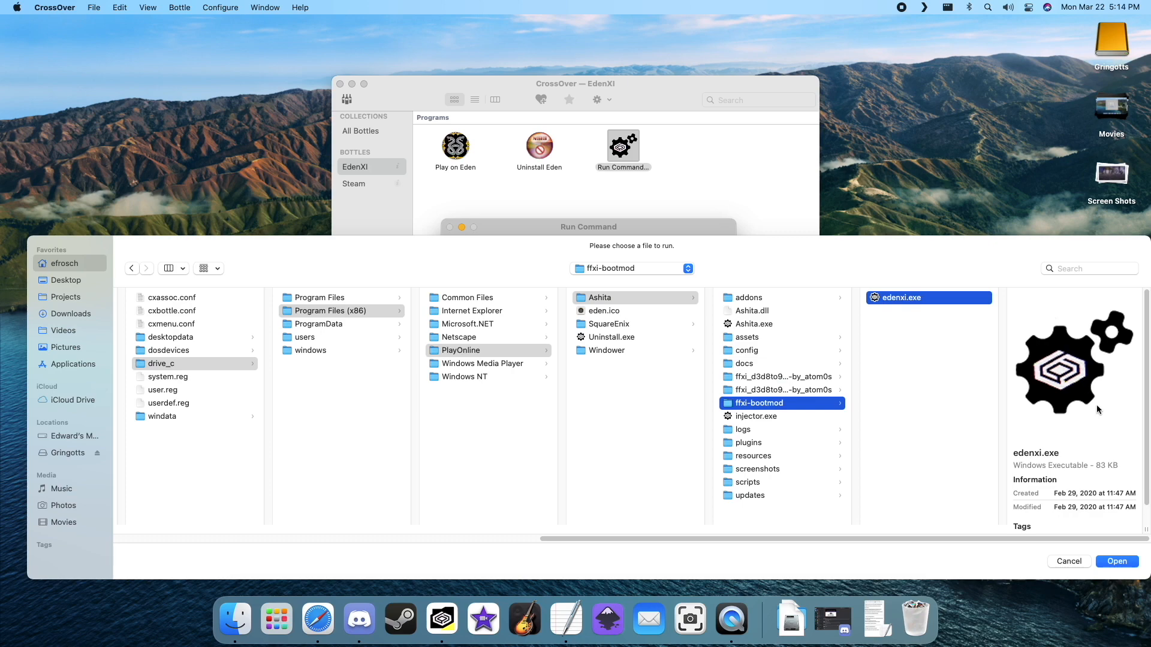
{"action": "left_click", "coordinate": [1116, 561]}
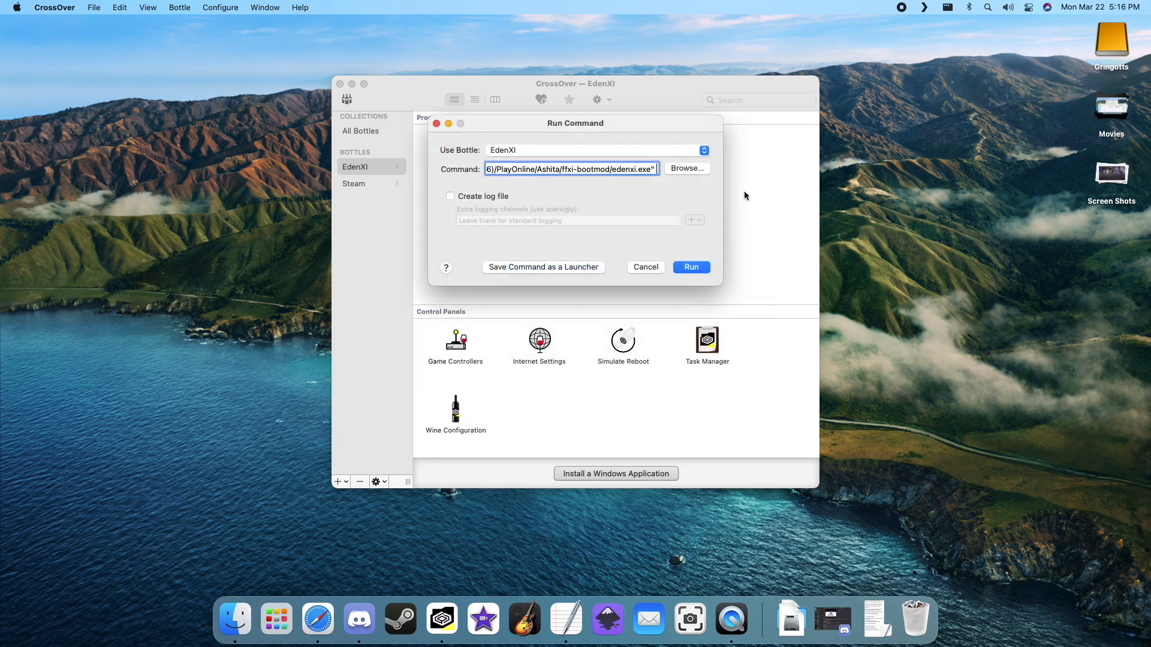
Step: Paste the play.edenxi.com server arguments after the edenxi.exe path and run it
{"action": "right_click", "coordinate": [572, 169]}
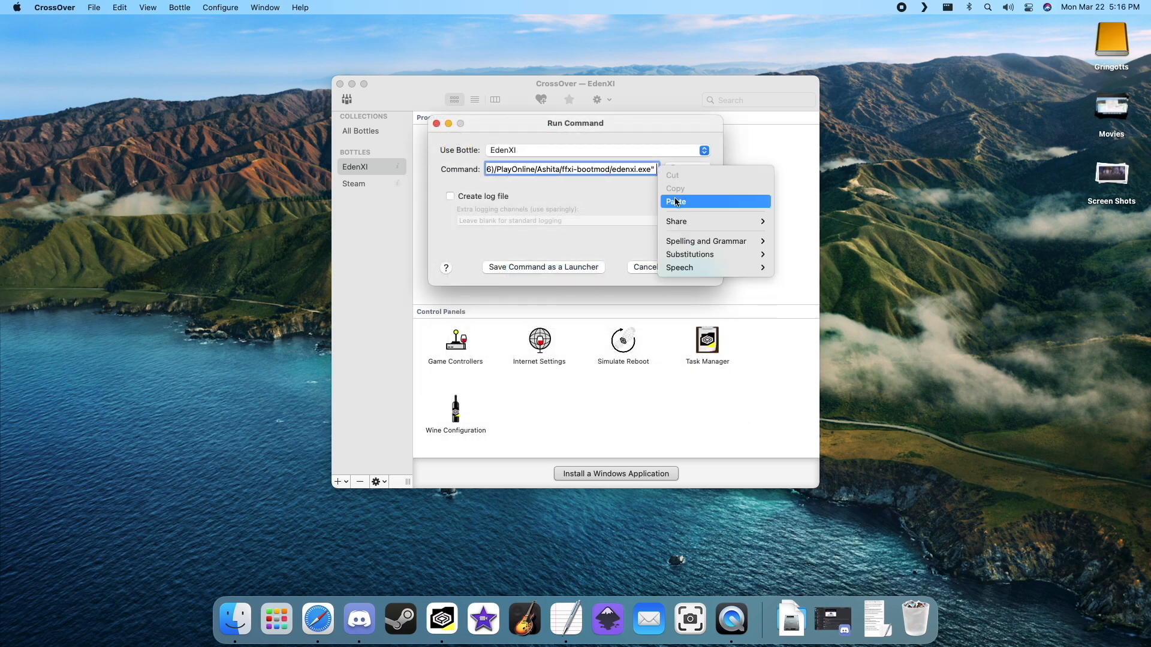
{"action": "left_click", "coordinate": [674, 201]}
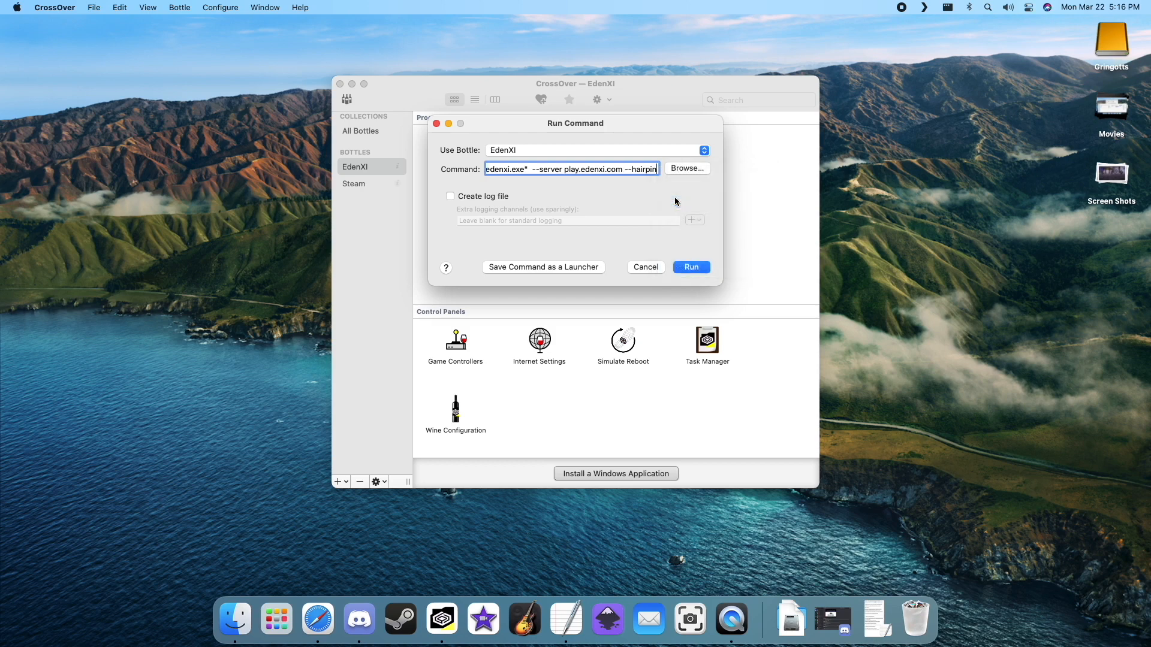
{"action": "left_click", "coordinate": [690, 266]}
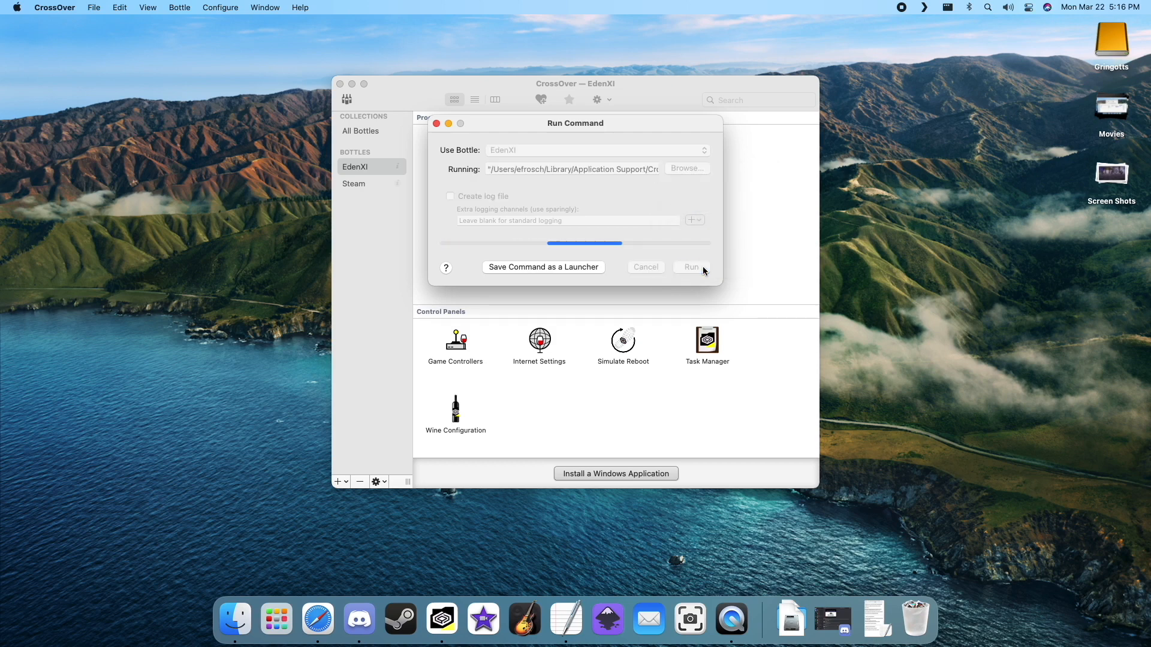
{"action": "left_click", "coordinate": [689, 266]}
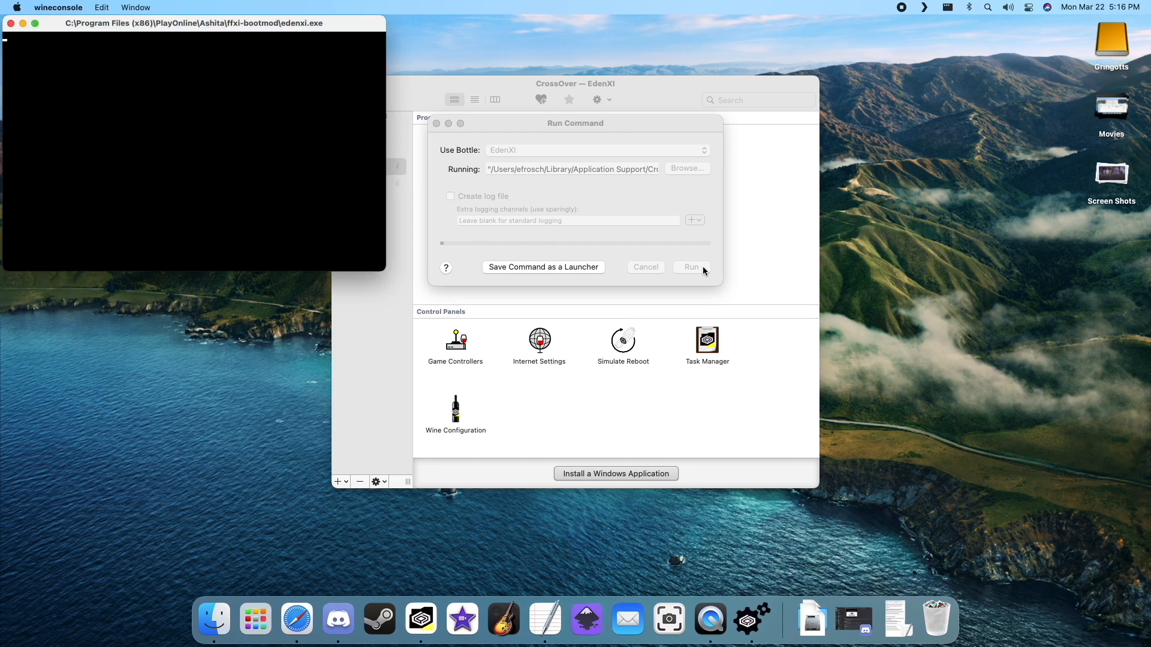
Step: Tick 'I agree' on the EdenXI Plugin Manager disclaimer and proceed to launch the game
{"action": "left_click", "coordinate": [690, 266]}
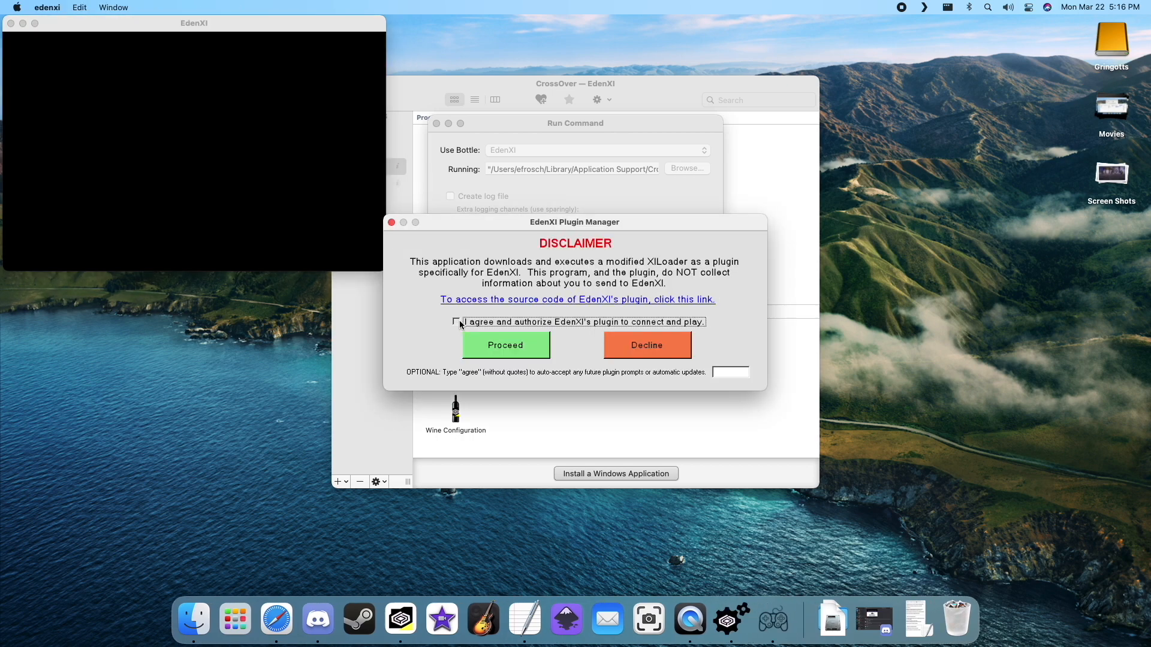
{"action": "left_click", "coordinate": [455, 321]}
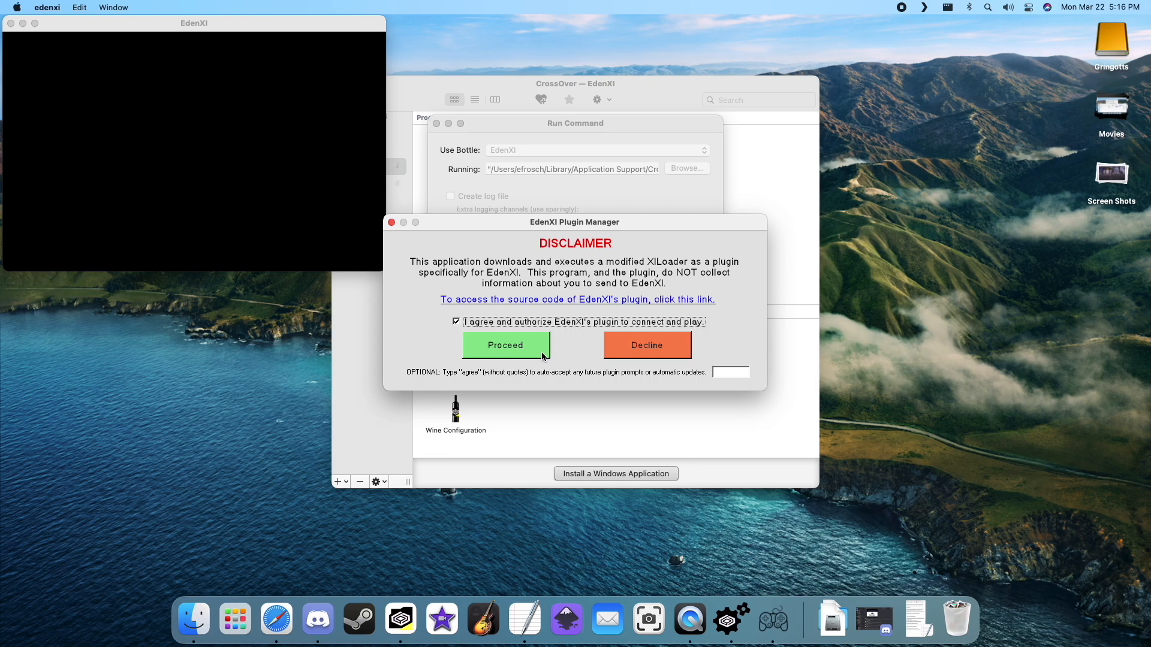
{"action": "left_click", "coordinate": [505, 345]}
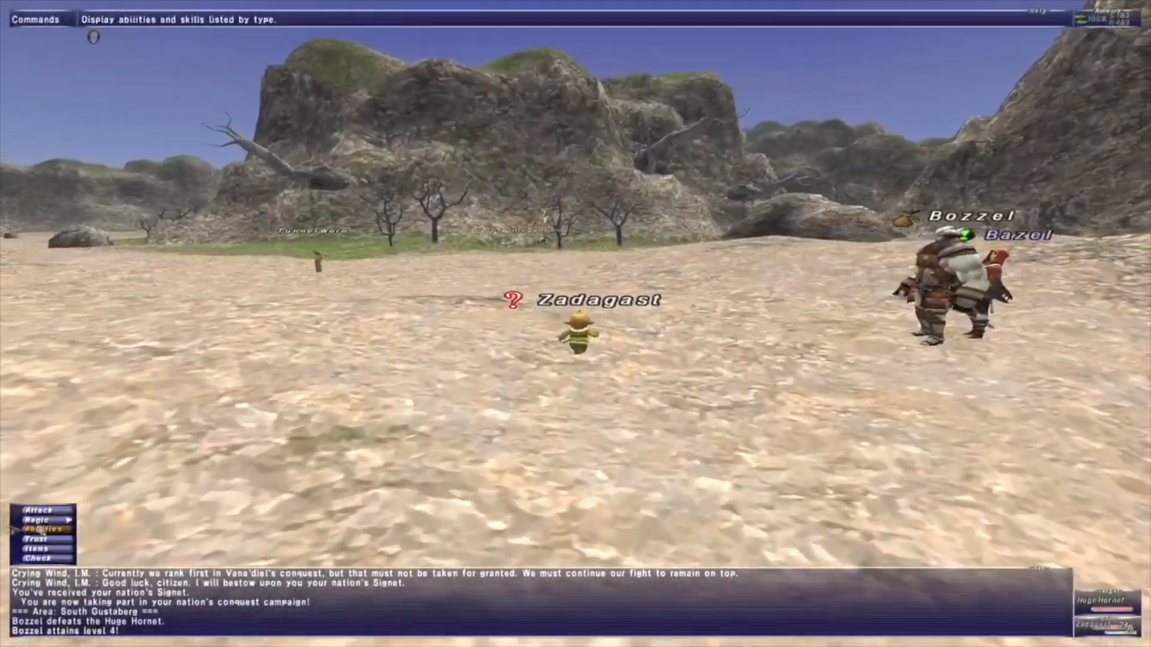
Step: Select Abilities from the in-game command menu
{"action": "left_click", "coordinate": [41, 529]}
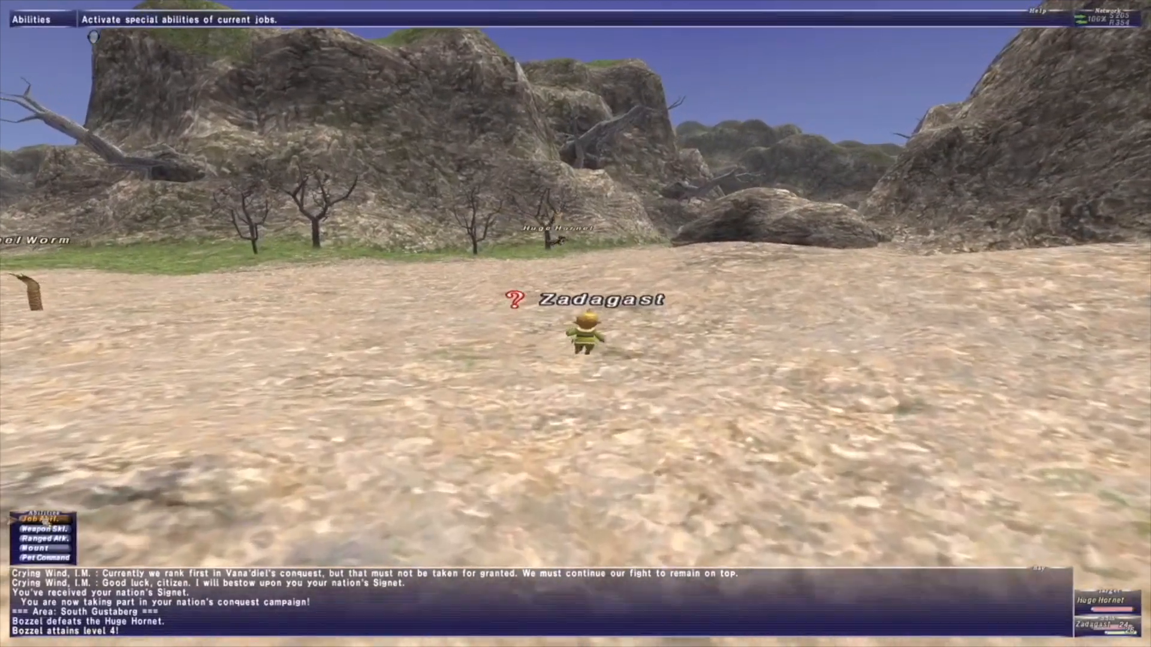